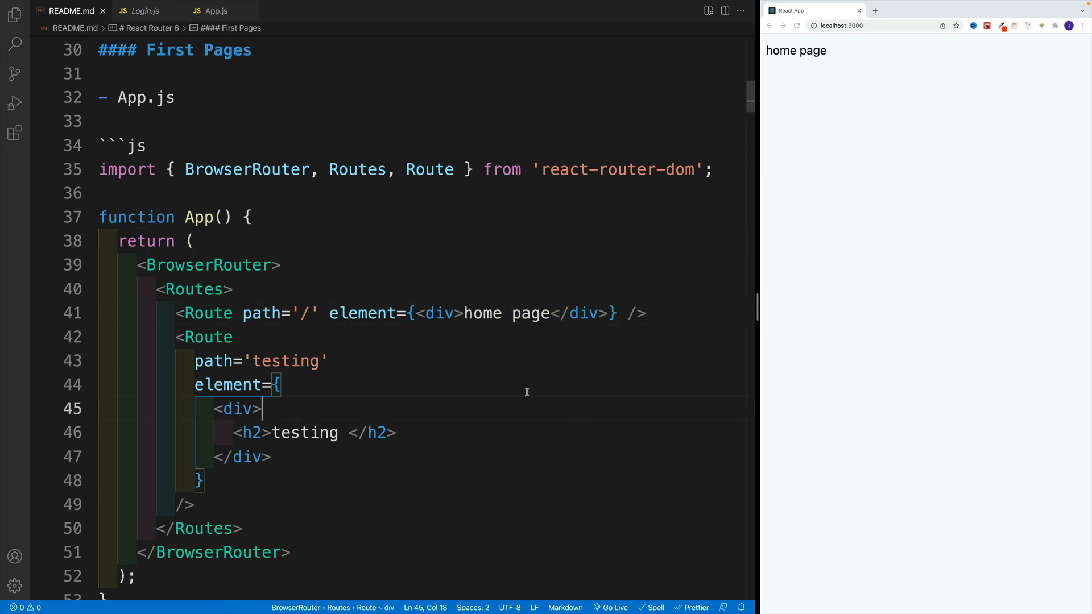
mouse_move(409, 239)
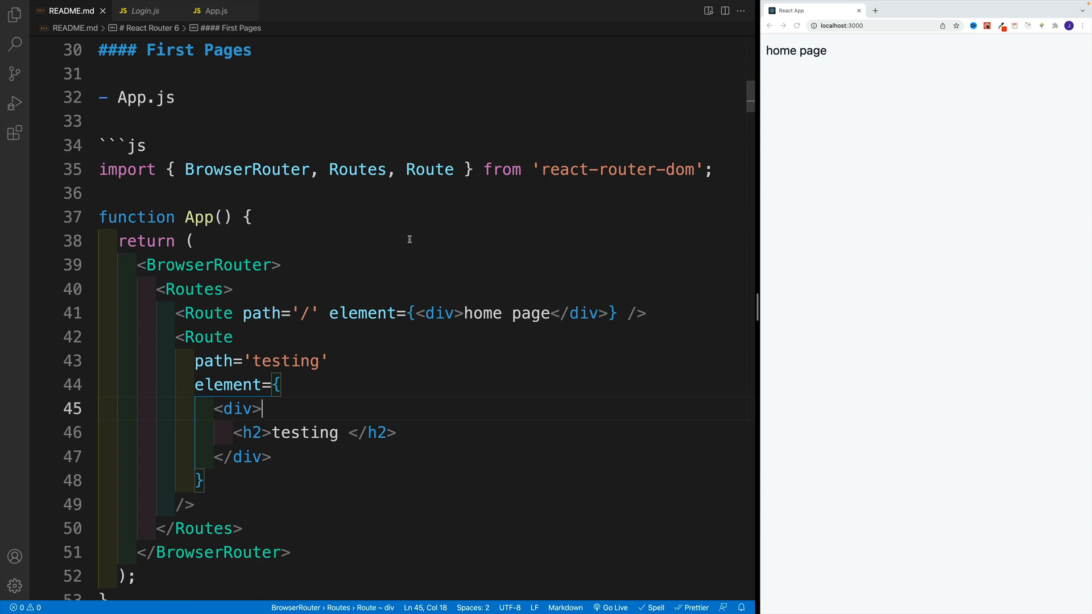
Scroll the README to the Components App.js example and show src/pages in the Explorer.
left_click(281, 264)
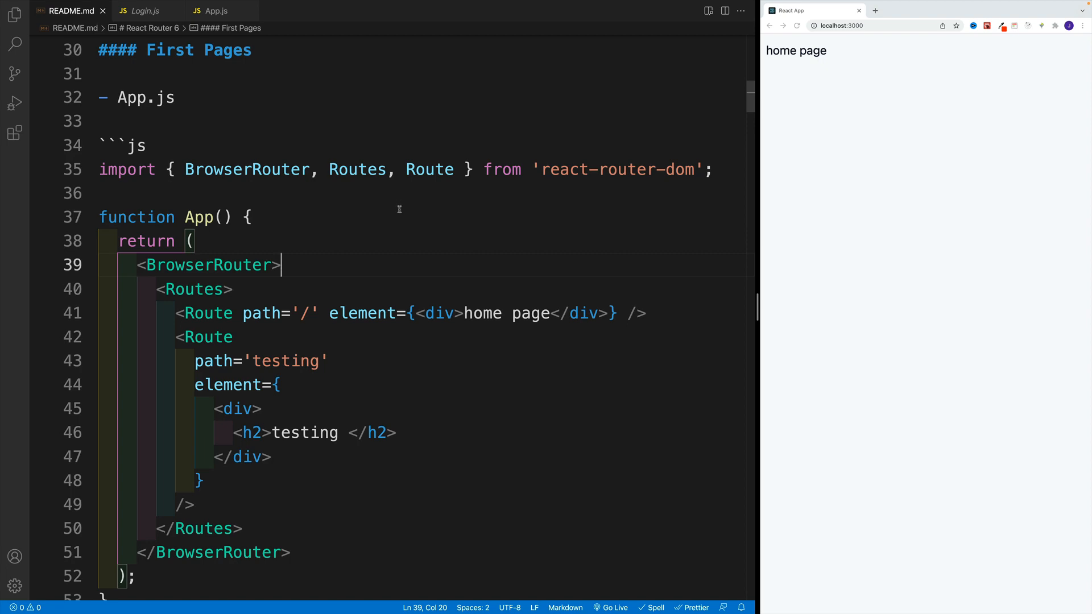
scroll("down", 3)
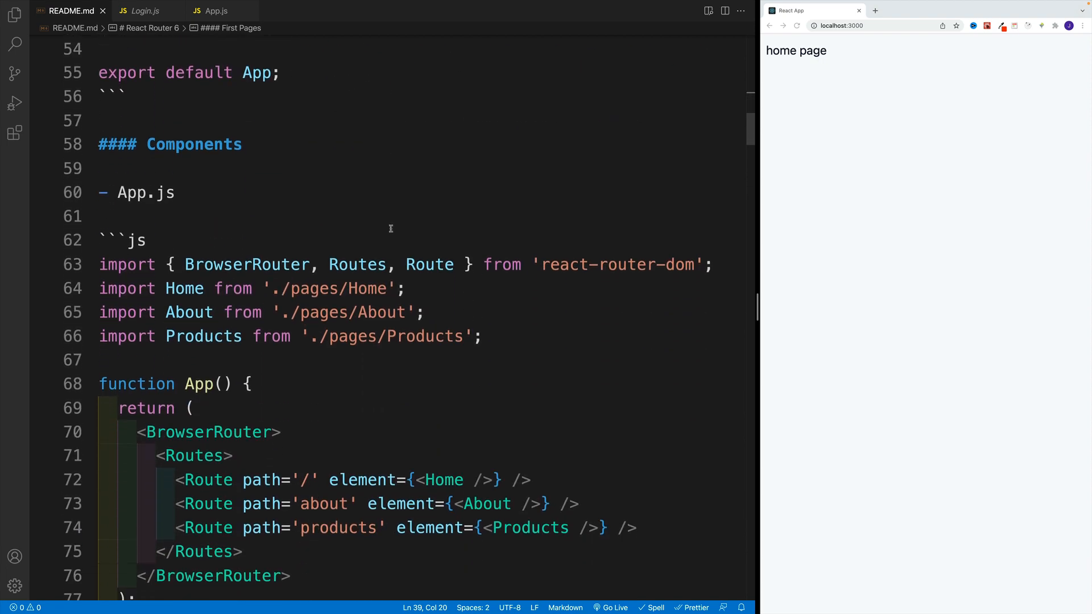
scroll("down", 3)
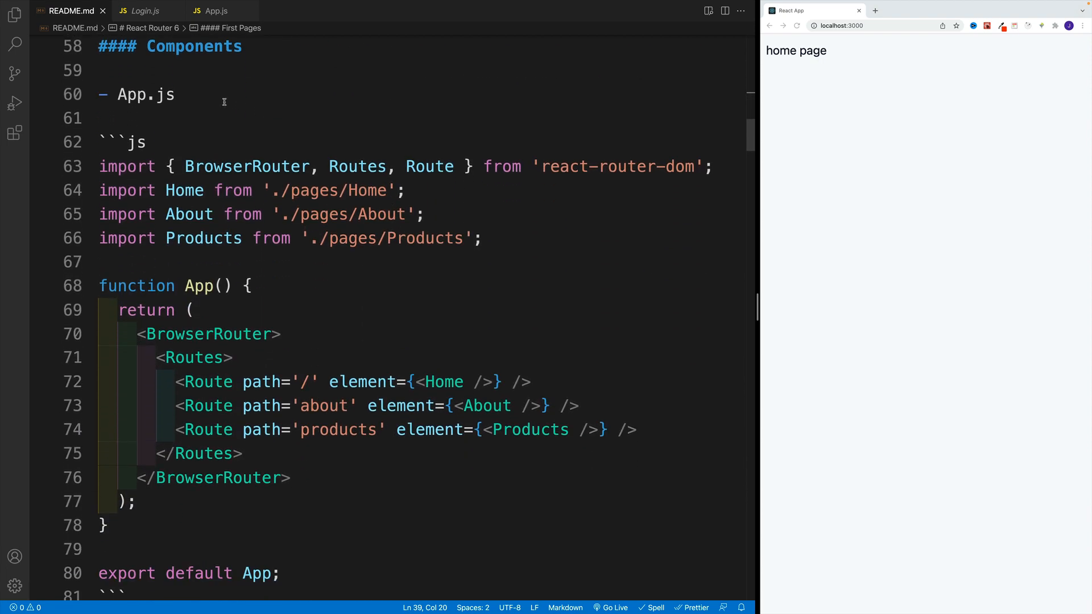
left_click(194, 310)
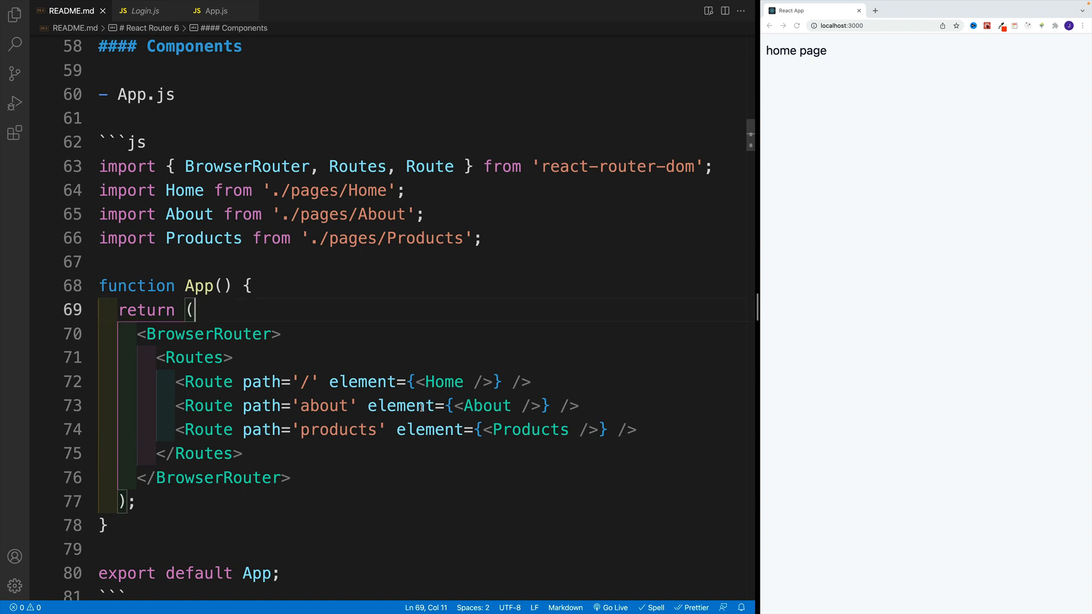
double_click(259, 381)
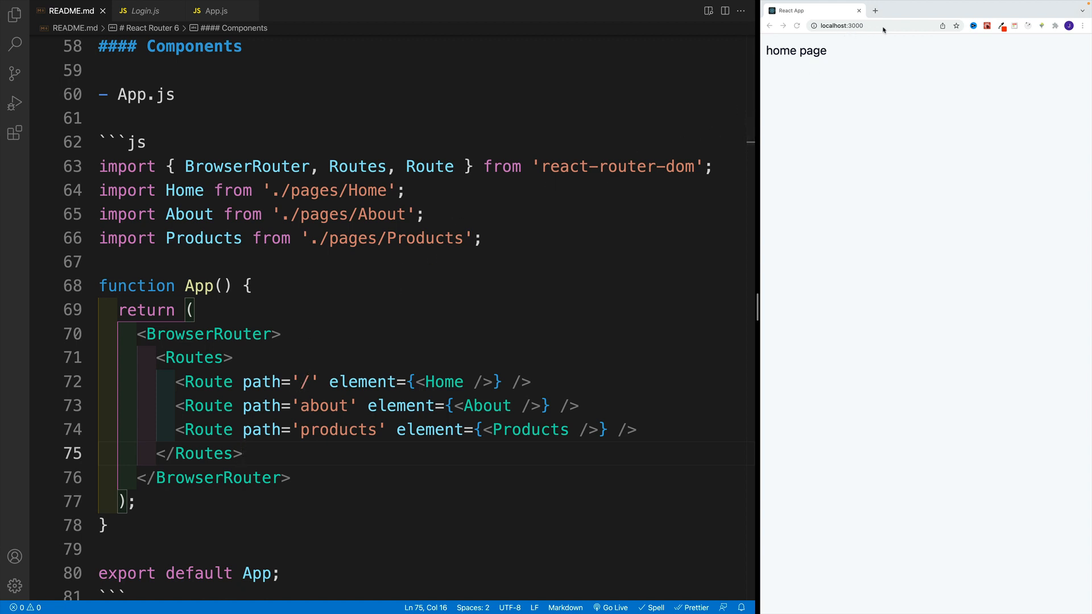
left_click(251, 285)
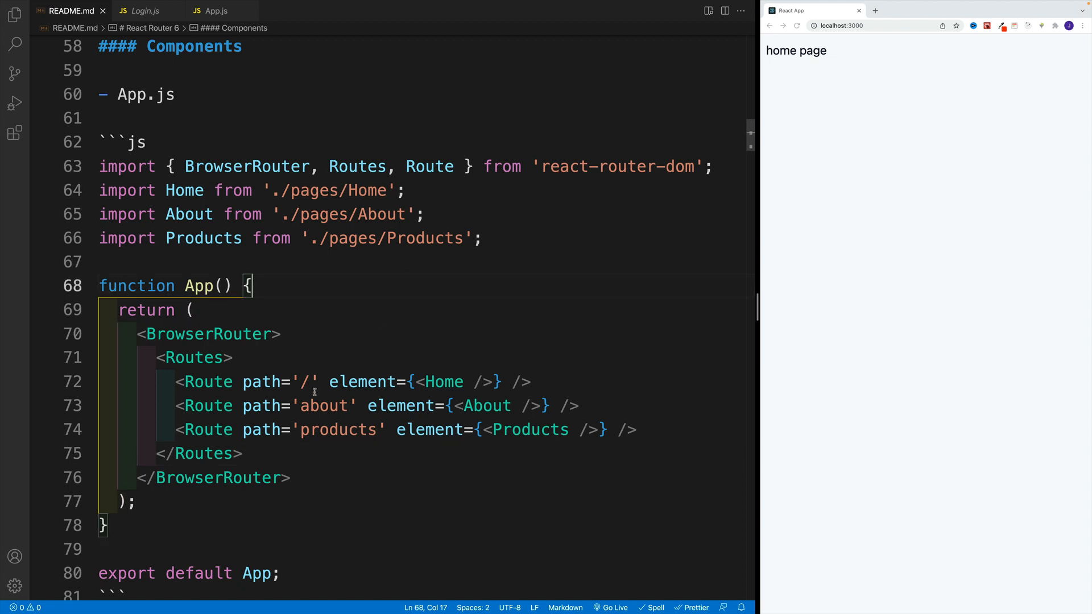
mouse_move(360, 363)
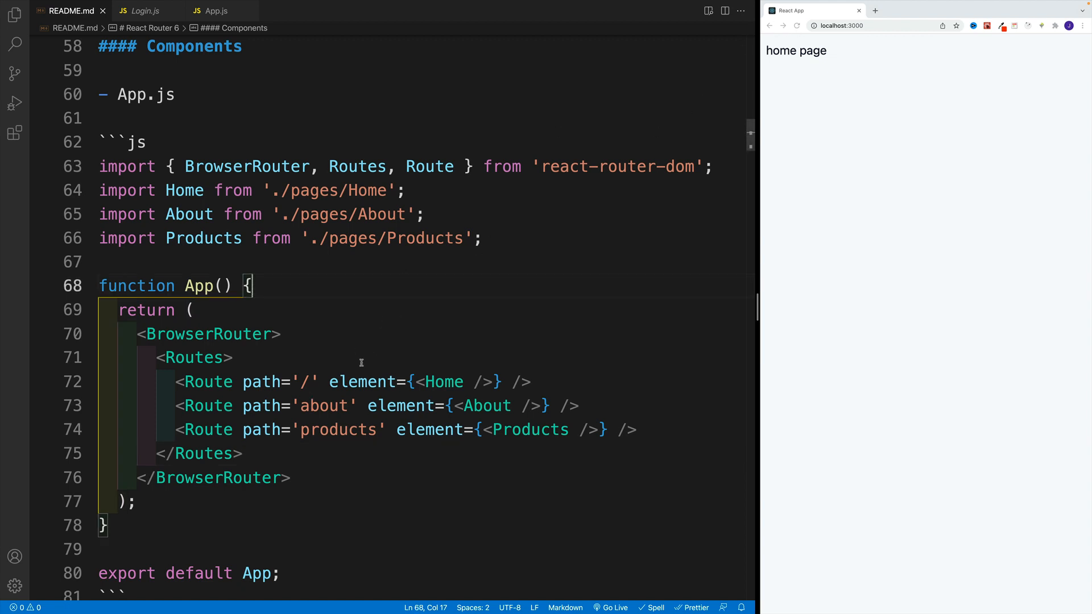
left_click(197, 310)
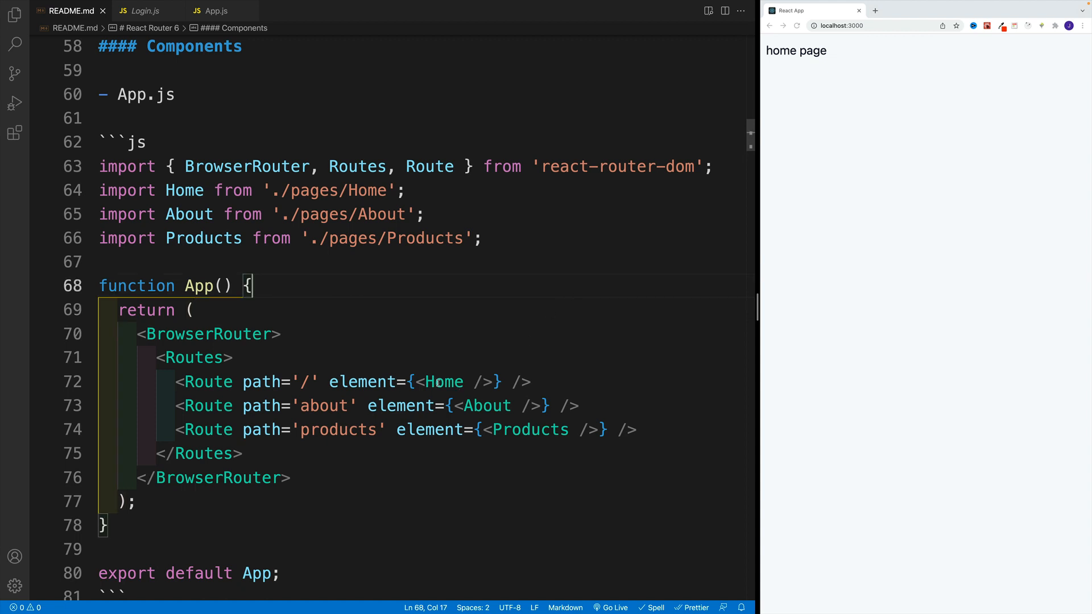
double_click(440, 382)
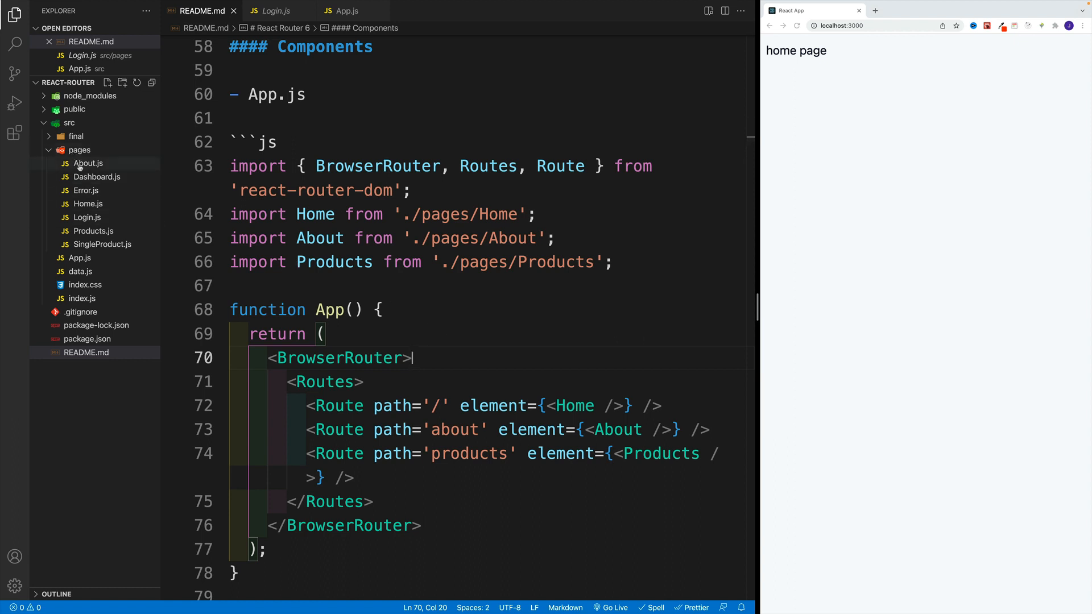
Browse Dashboard.js, Error.js and About.js, then return to README.md.
left_click(96, 176)
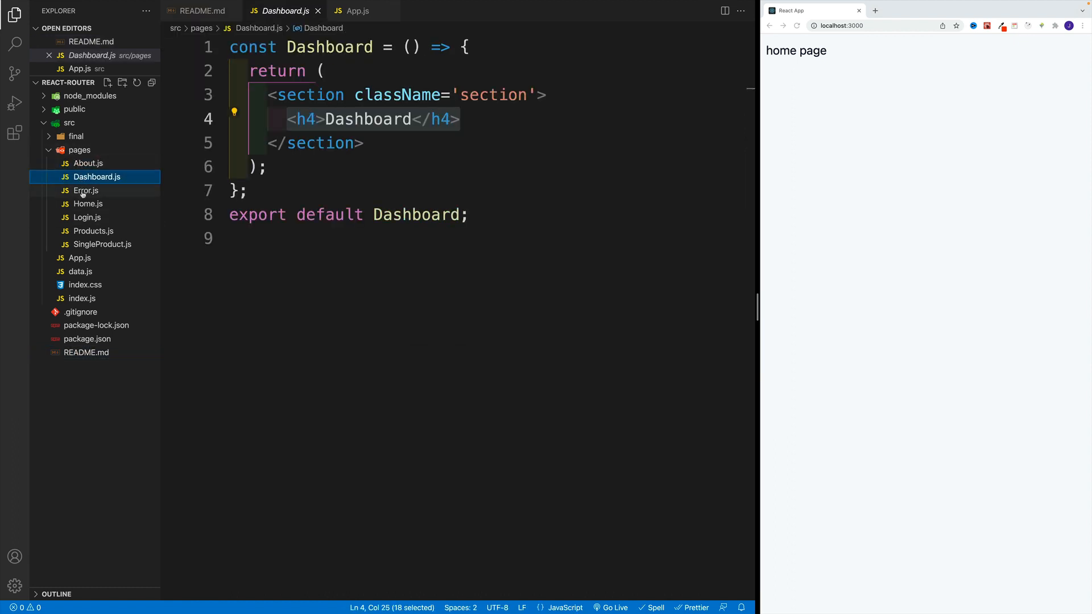
left_click(85, 190)
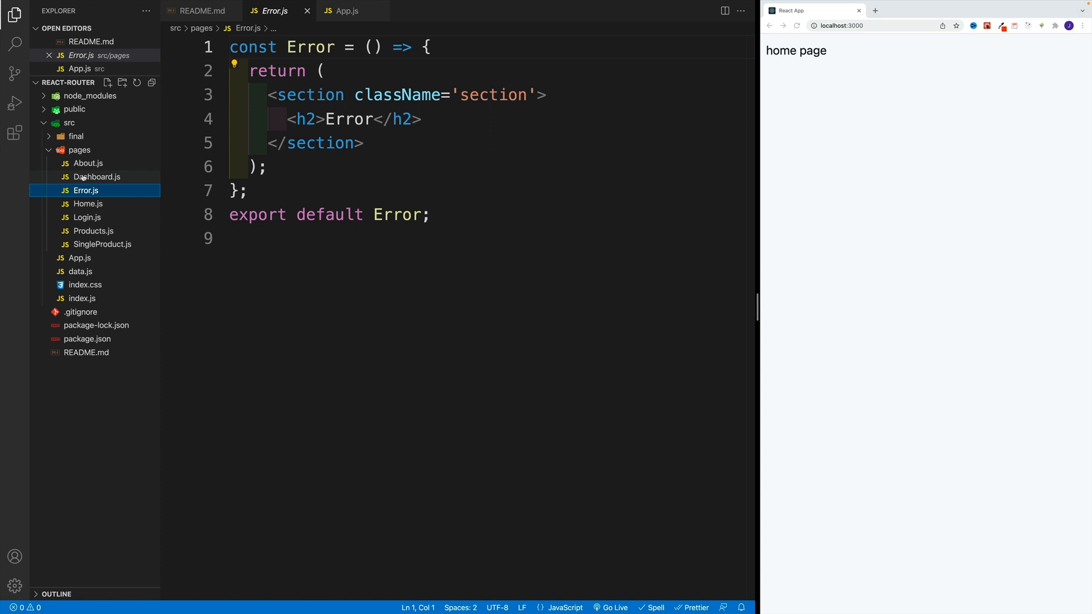
left_click(96, 177)
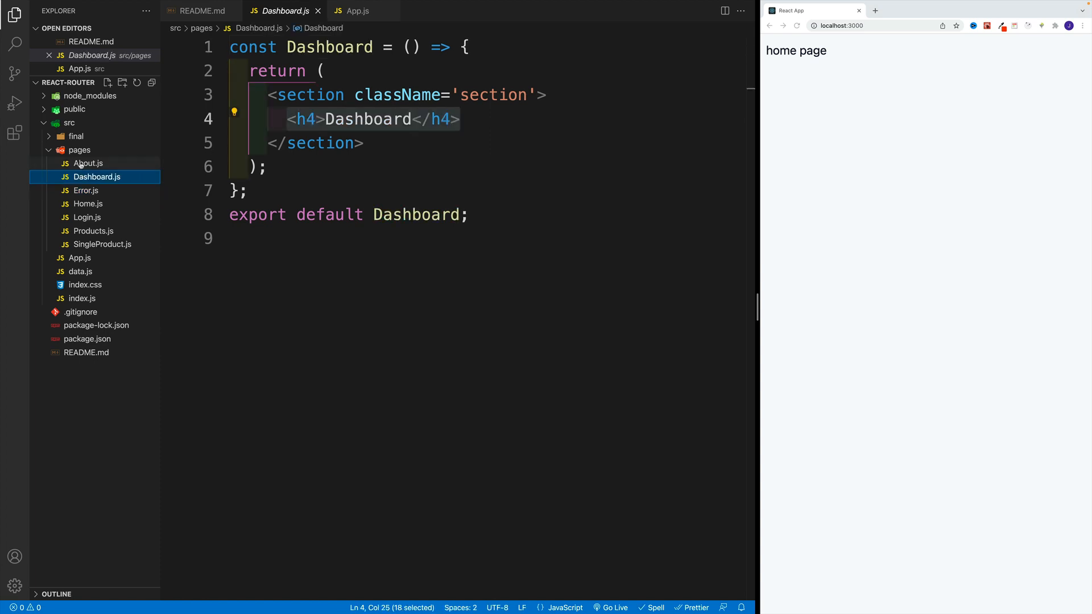
left_click(89, 163)
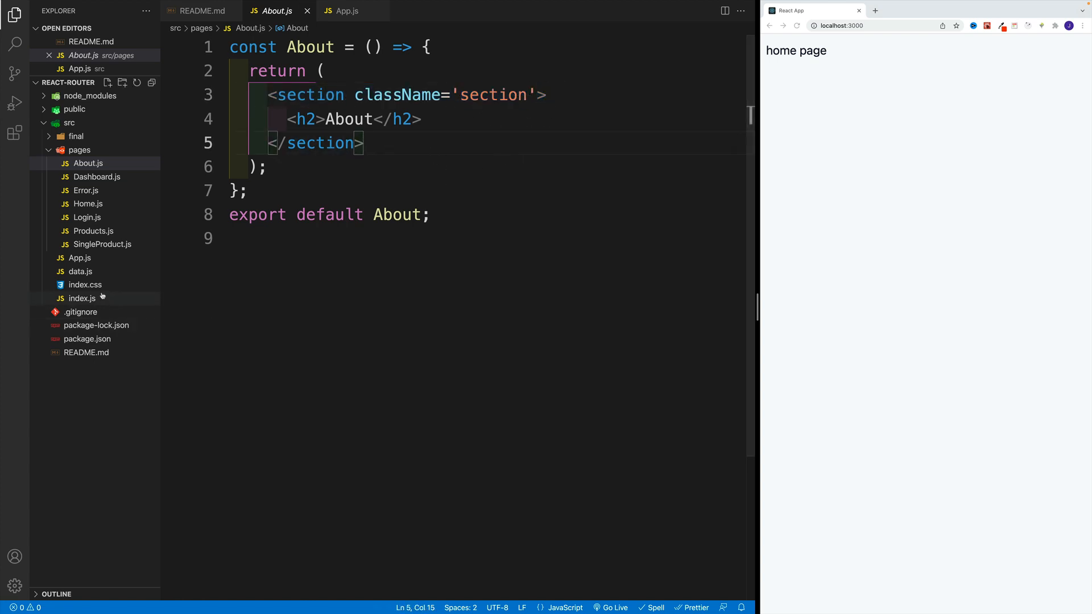
mouse_move(321, 152)
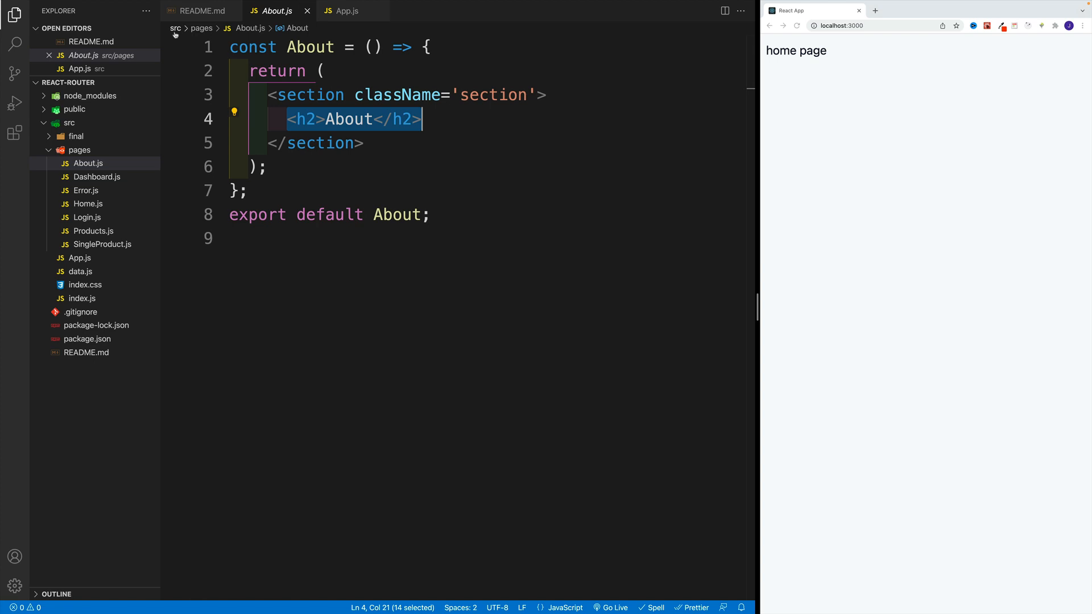
left_click(201, 10)
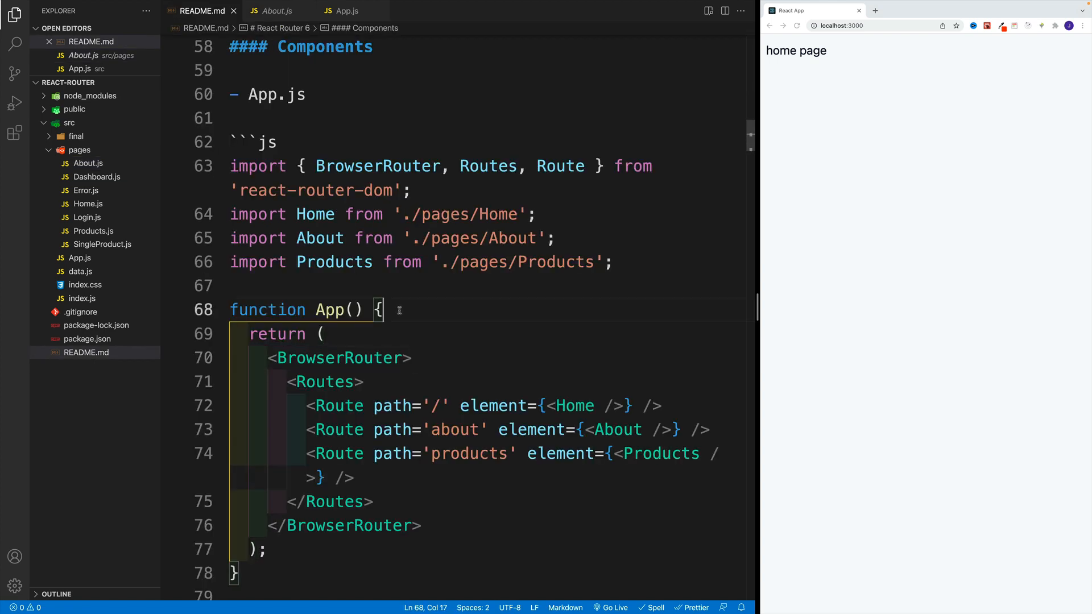
left_click(230, 118)
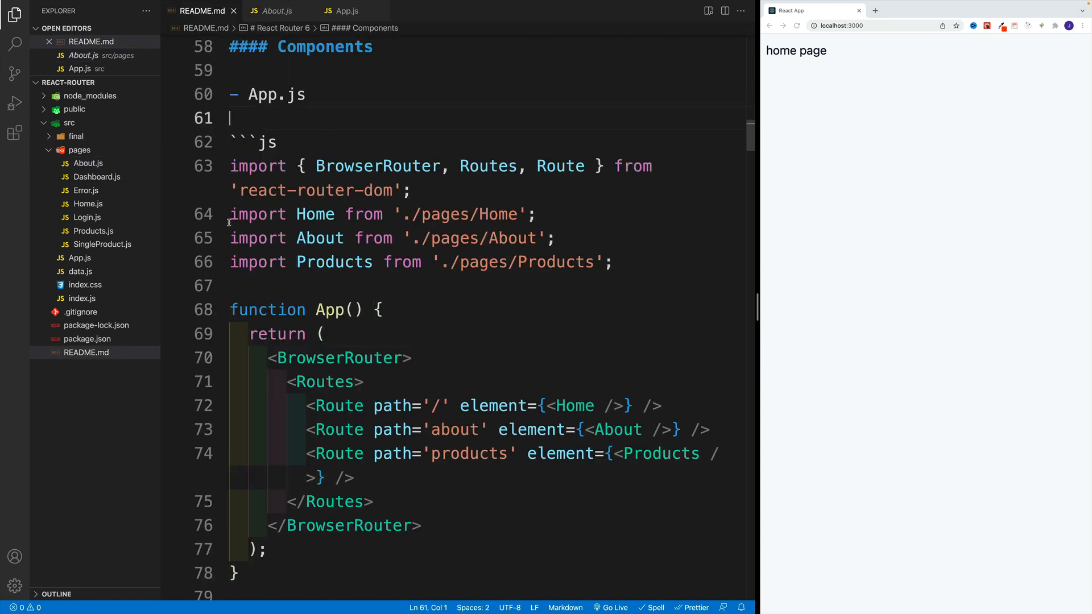
left_click(334, 286)
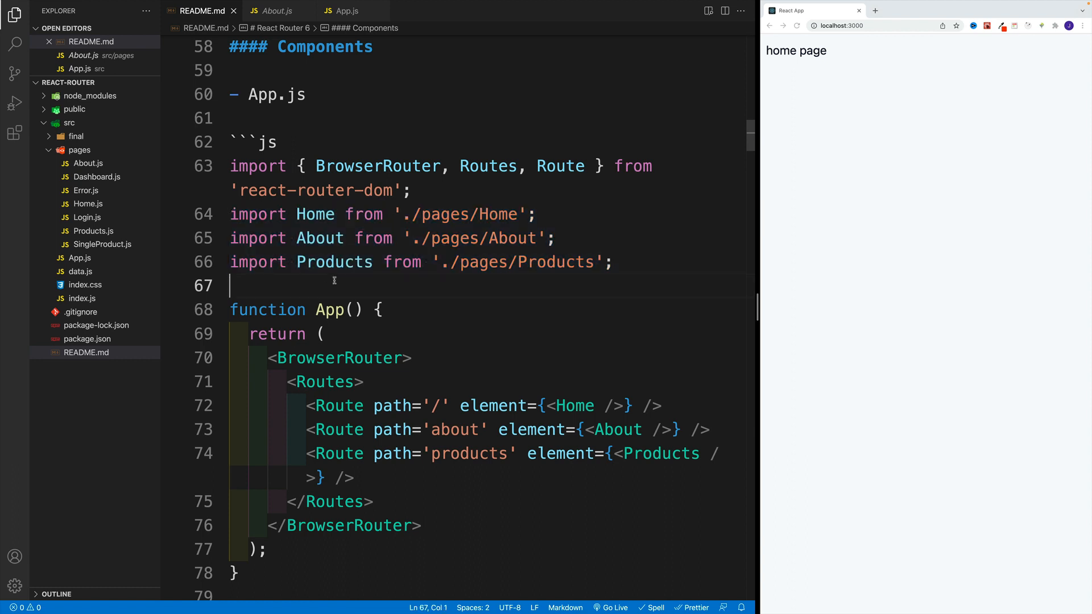
mouse_move(498, 300)
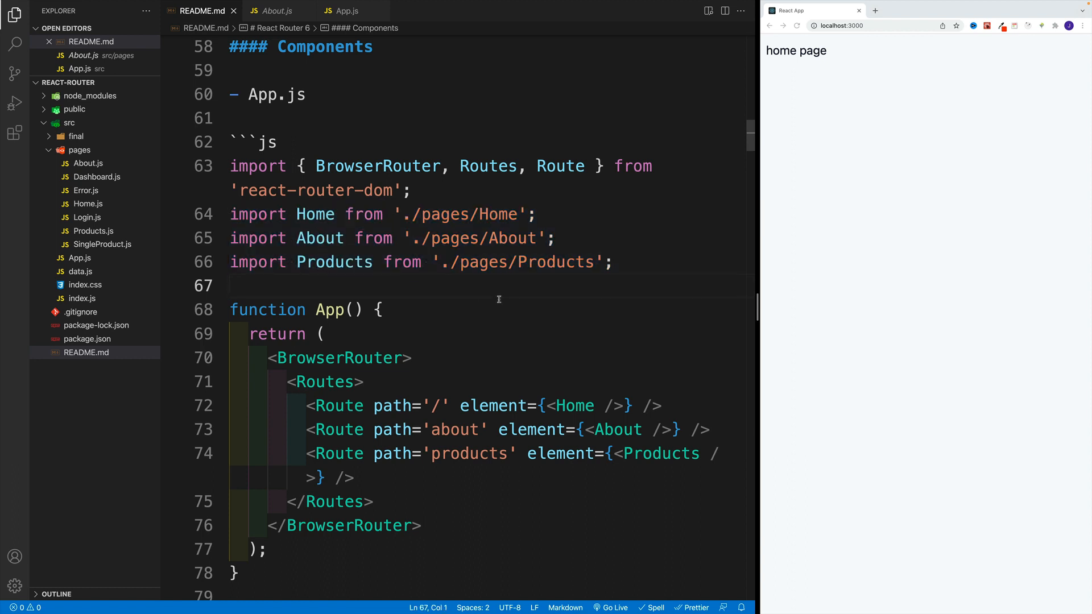
double_click(446, 214)
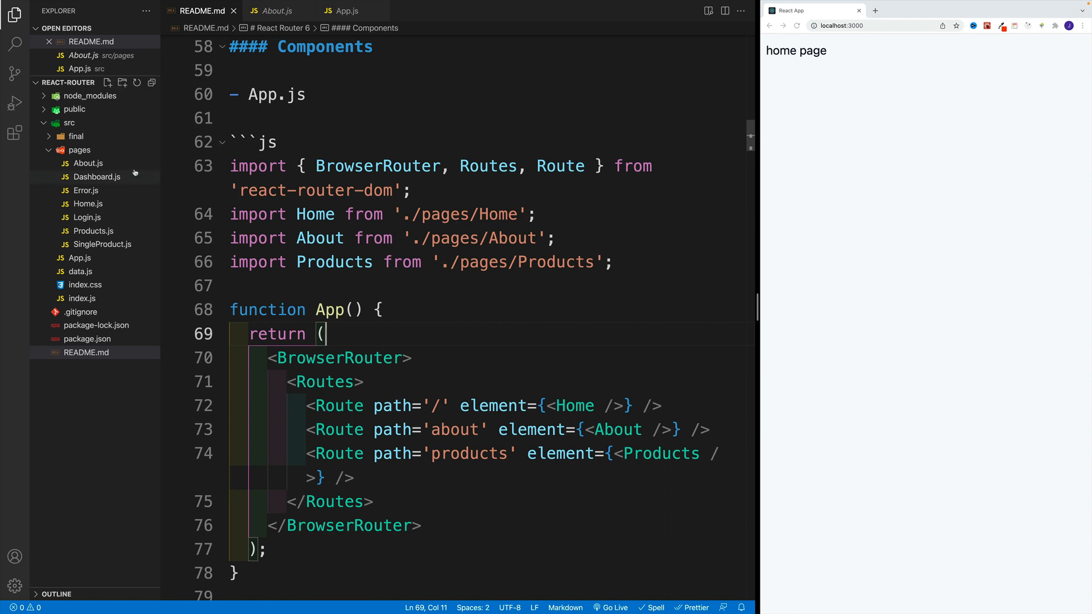
left_click(79, 150)
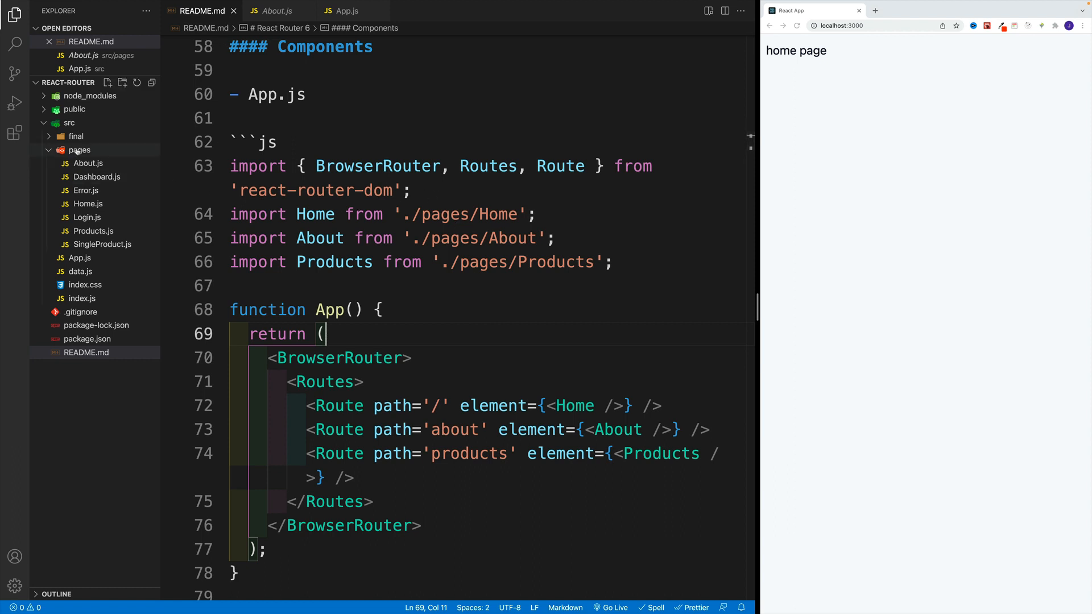
mouse_move(79, 149)
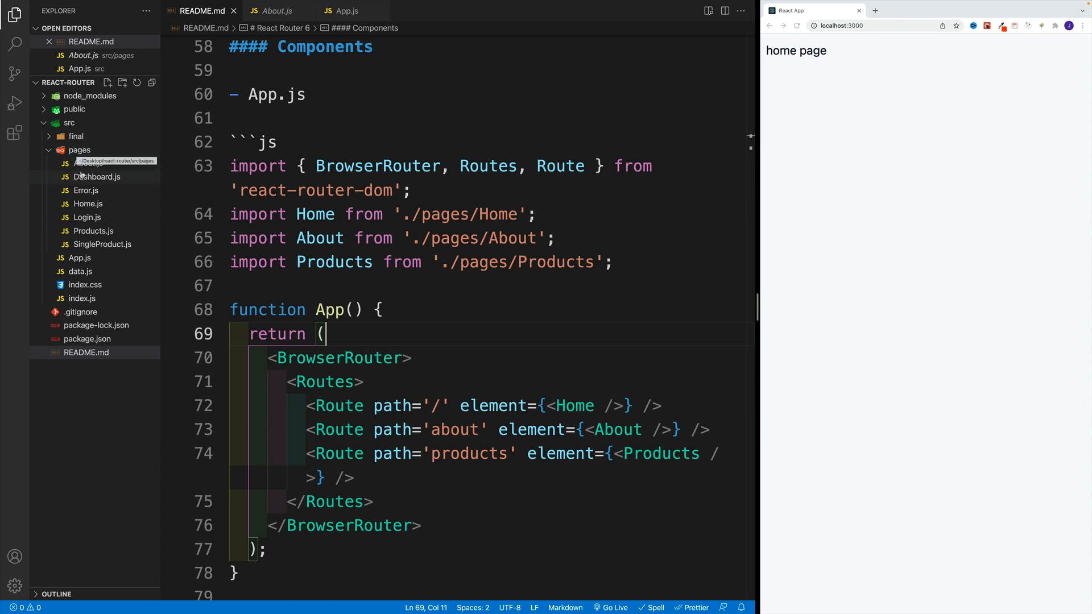
left_click(87, 163)
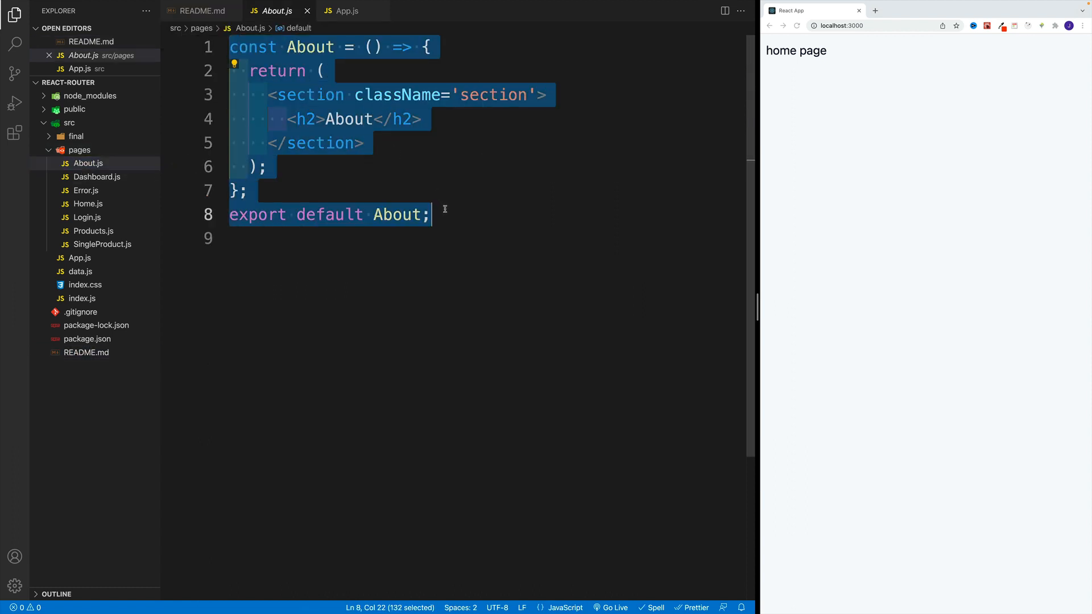
Glance at App.js, then view the README's Home/About/Products routing example.
left_click(346, 10)
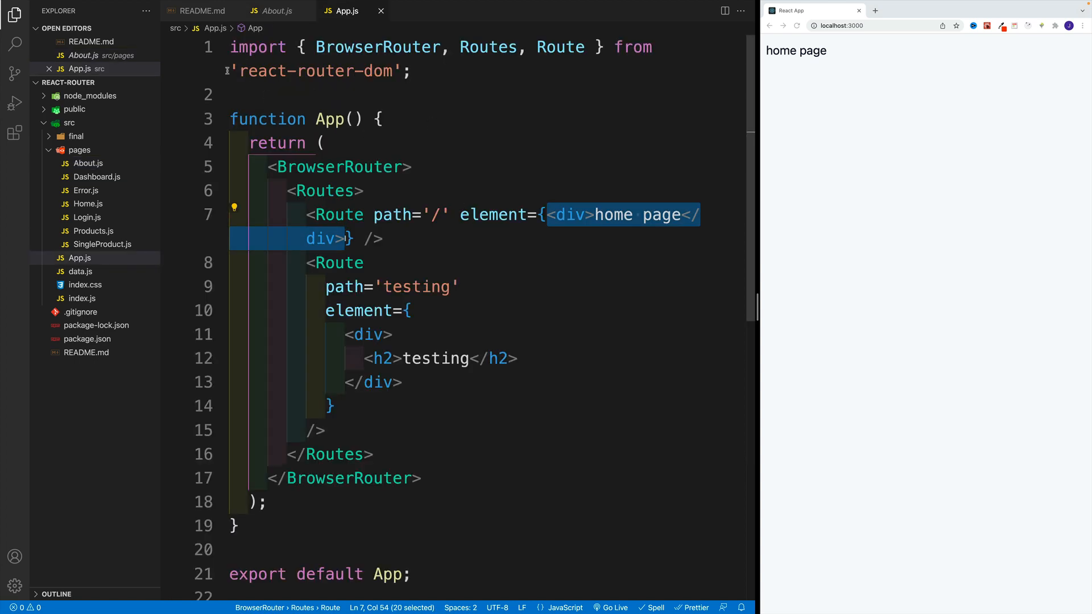
left_click(202, 10)
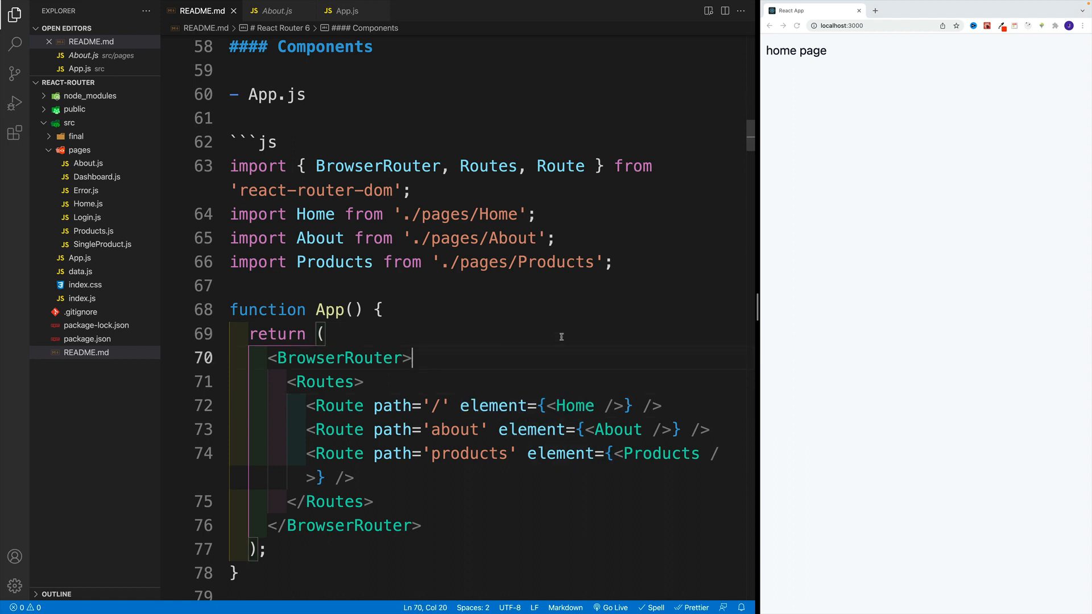
Review the README's Home import example, then return to App.js without the sidebar.
double_click(315, 214)
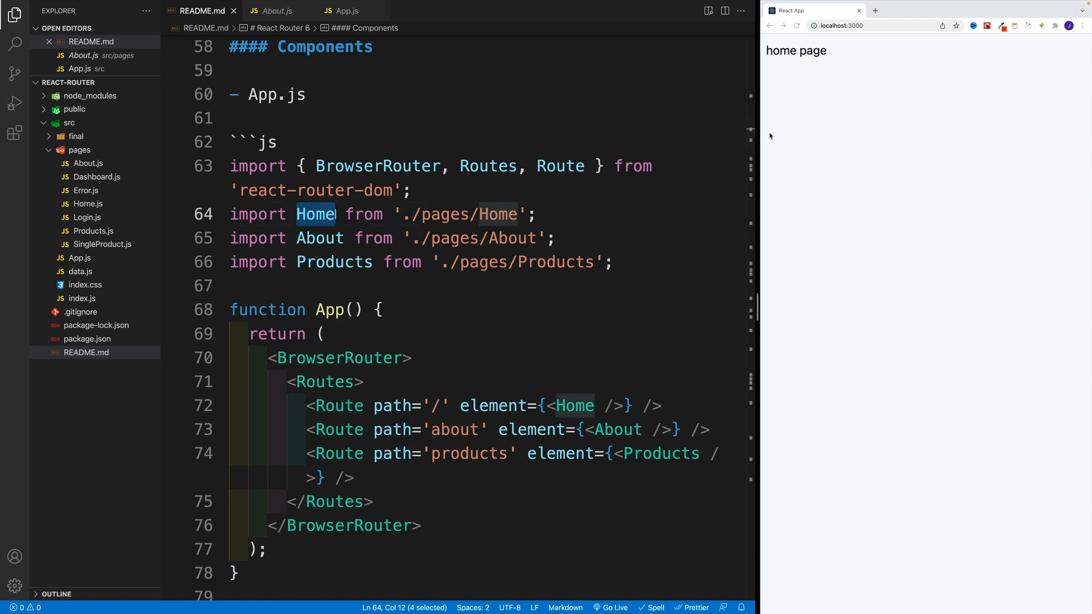
mouse_move(674, 294)
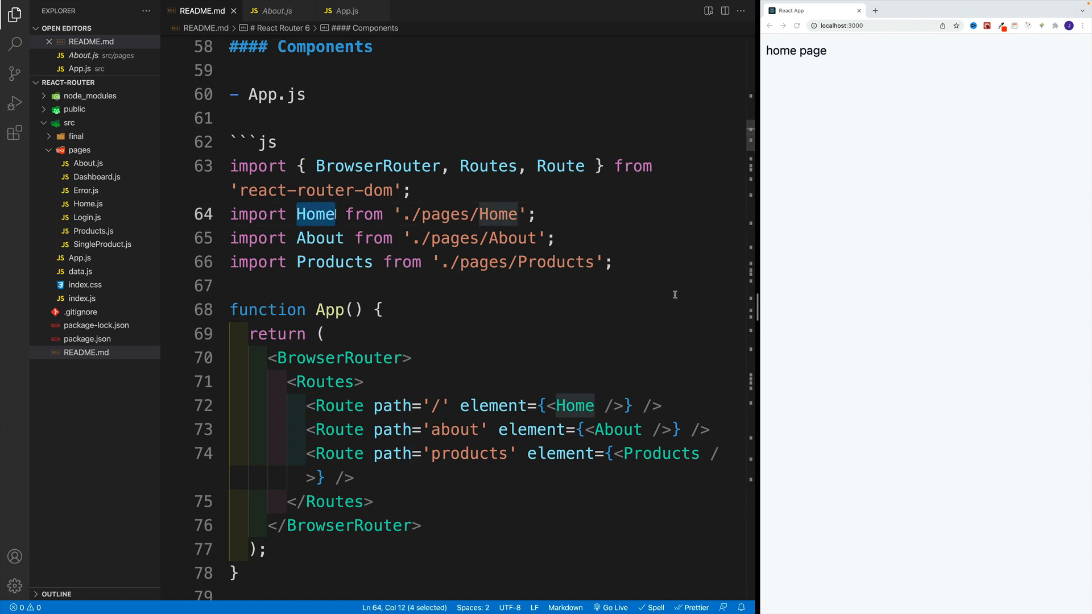
left_click(233, 285)
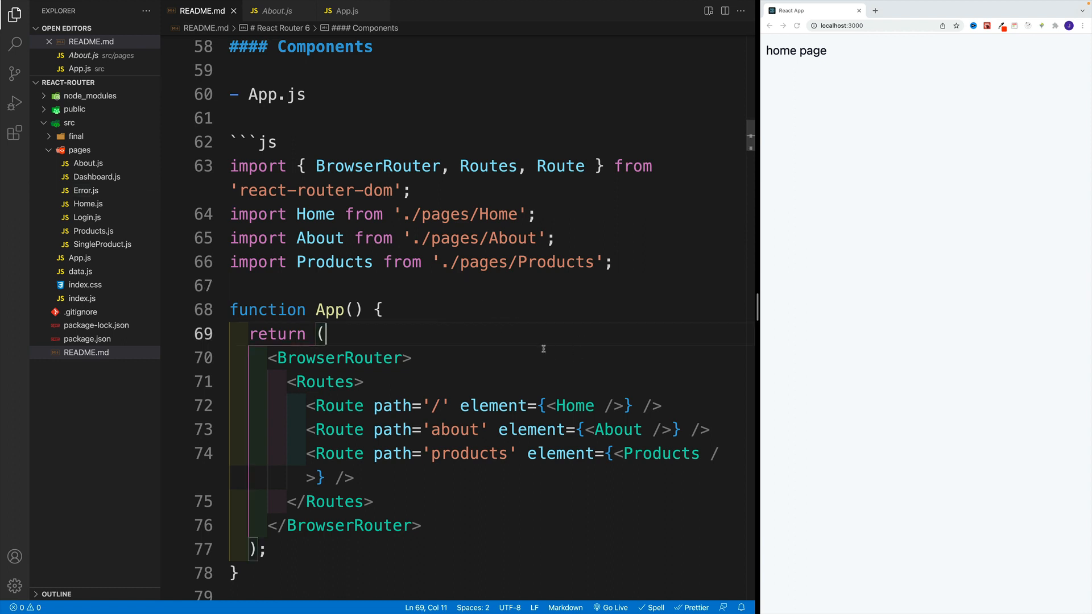
mouse_move(536, 339)
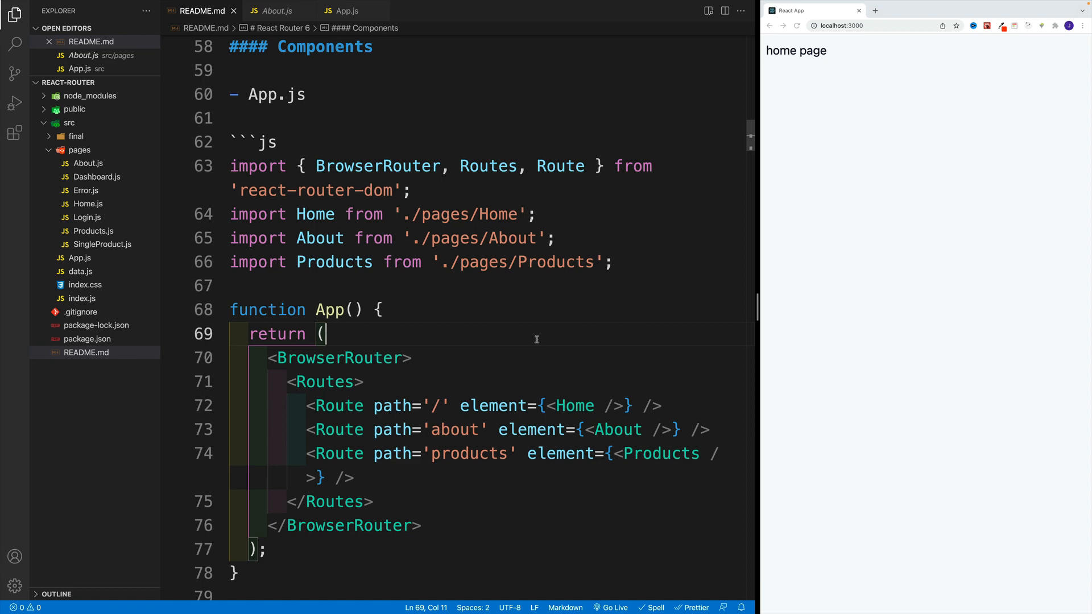
scroll("up", 3)
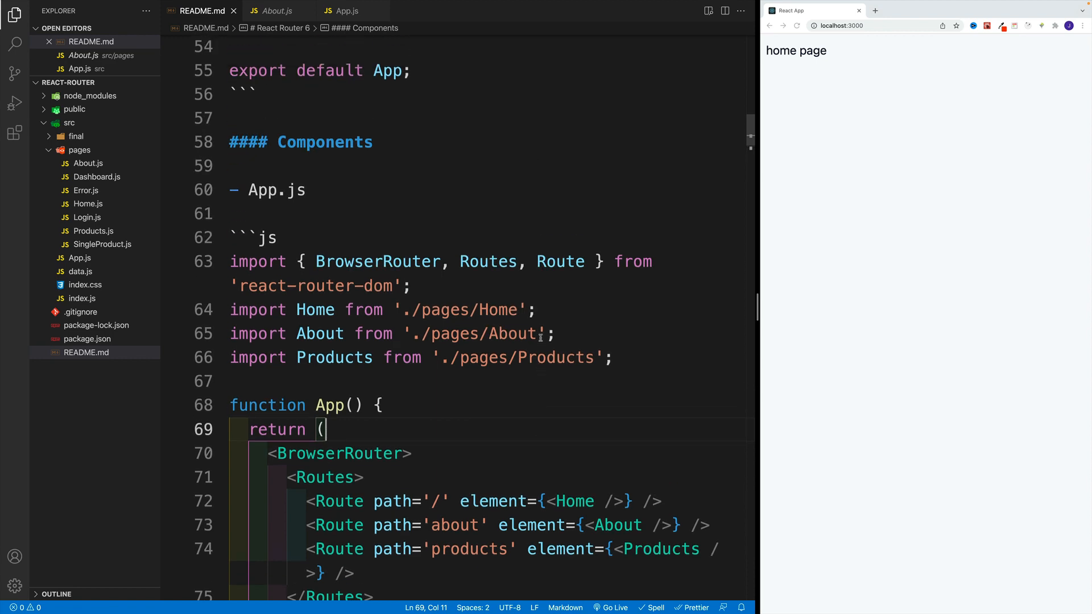
scroll("up", 3)
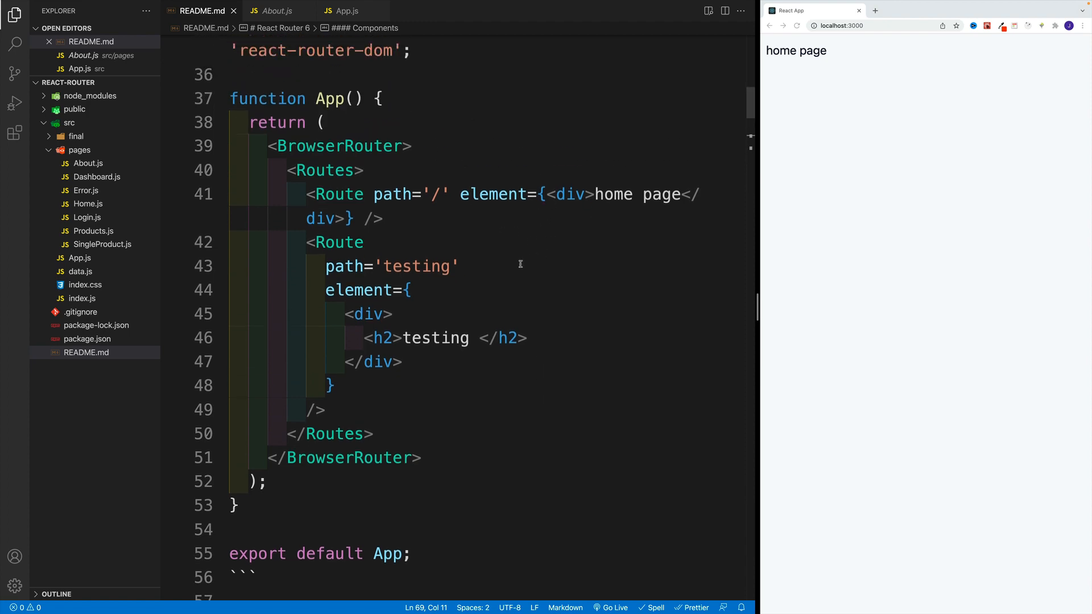
scroll("down", 3)
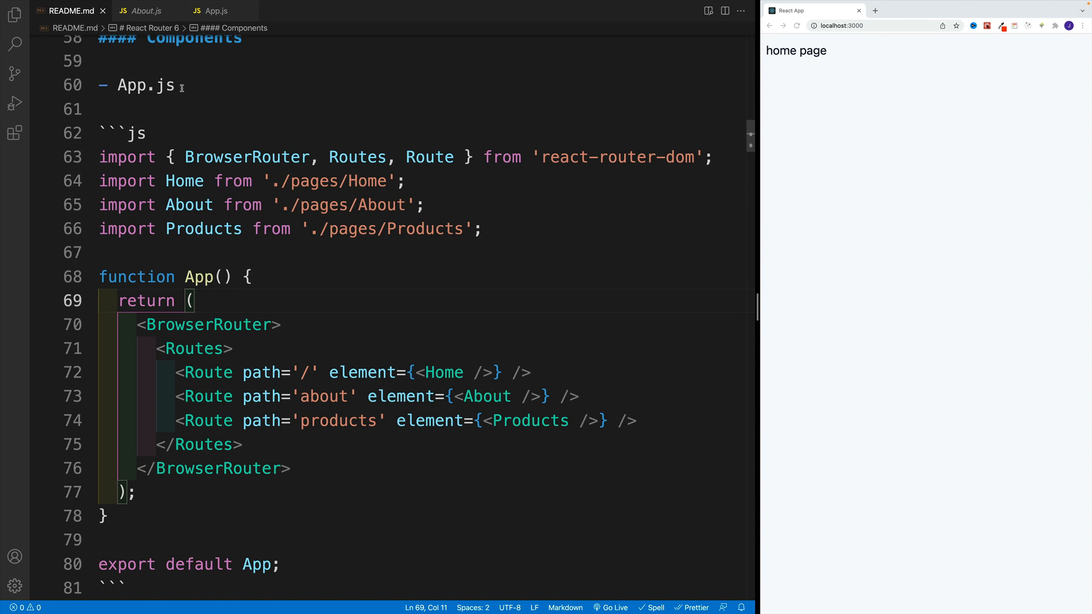
left_click(217, 10)
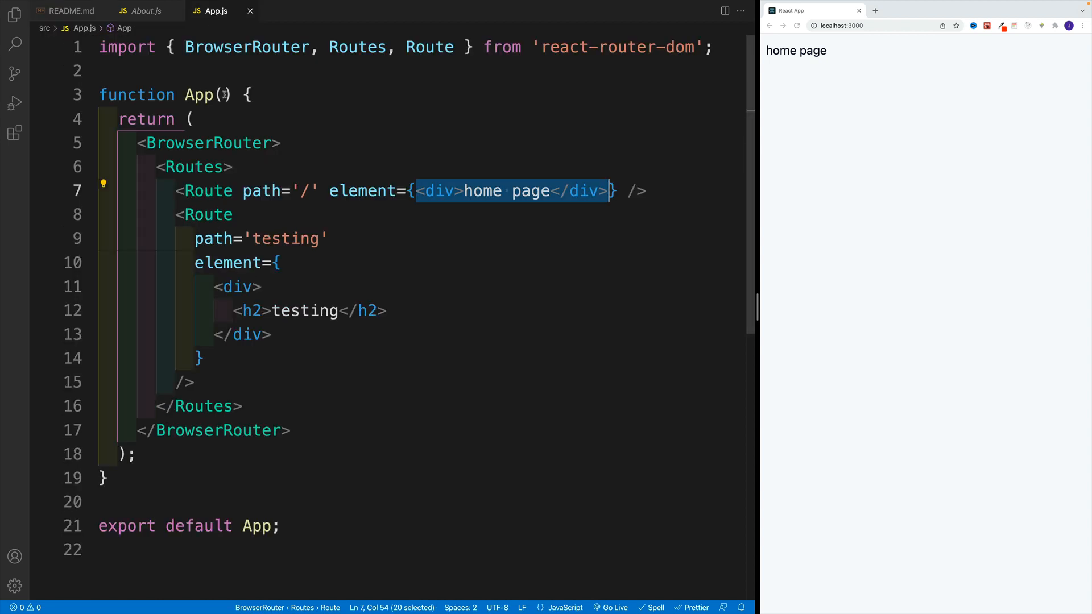
mouse_move(263, 118)
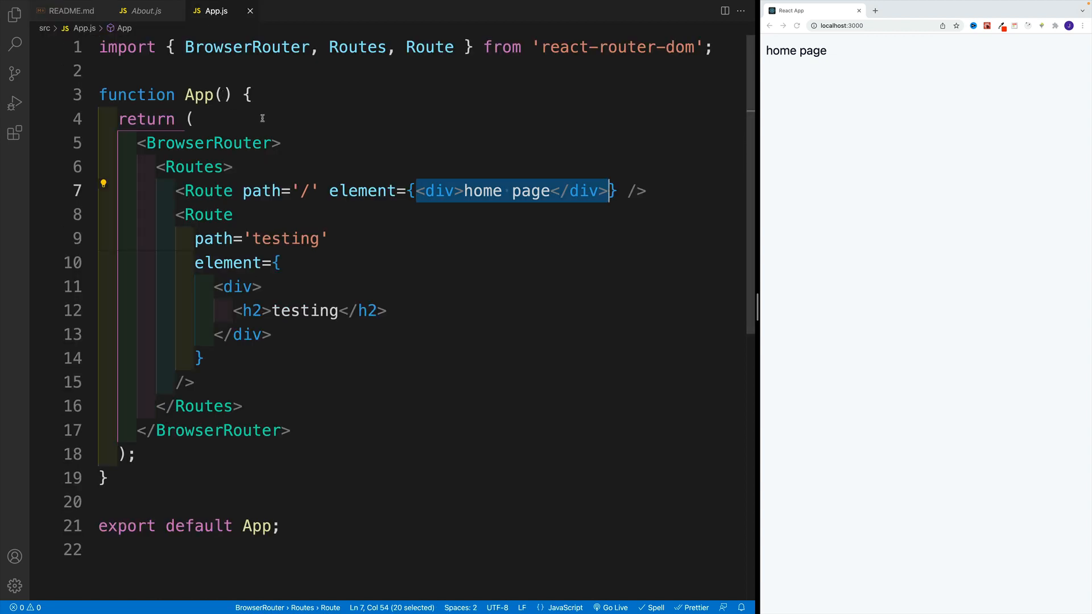
Import Home, About and Products from './pages/' below the router import using multi-cursor.
left_click(158, 70)
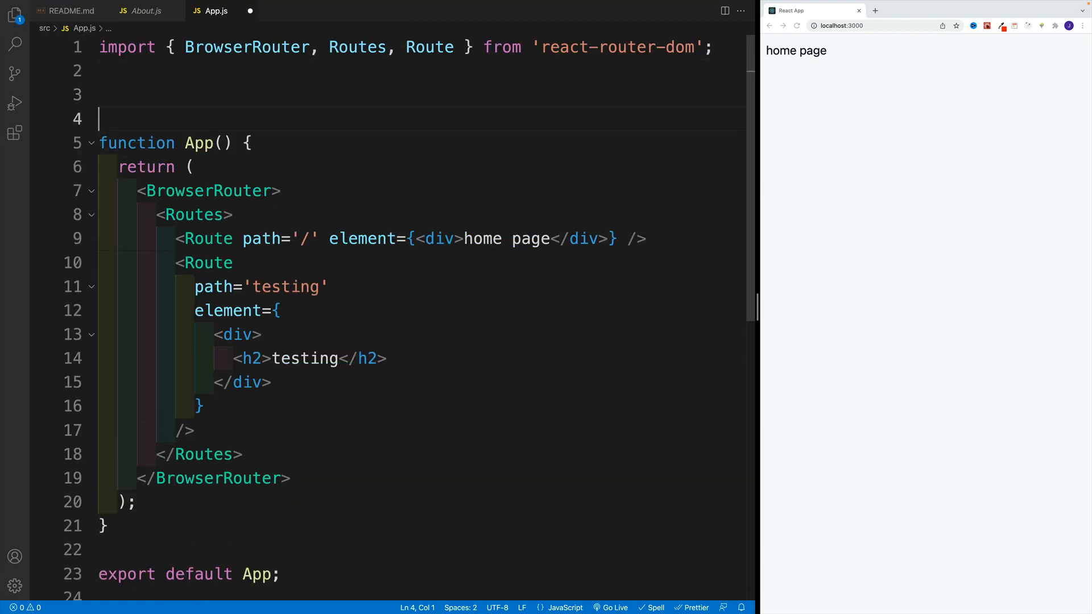
type("import")
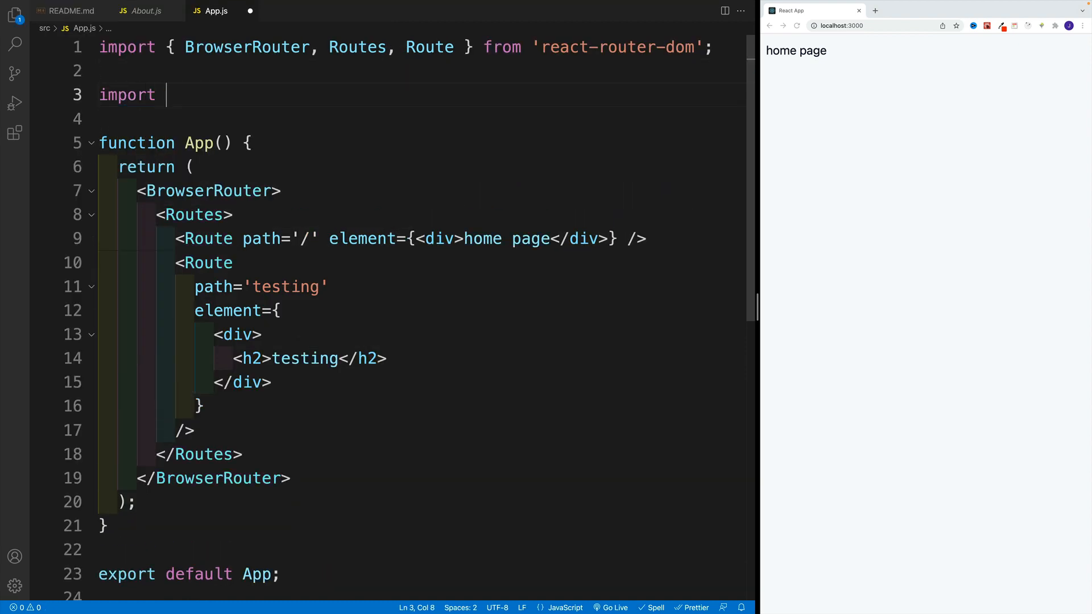
type("Home f")
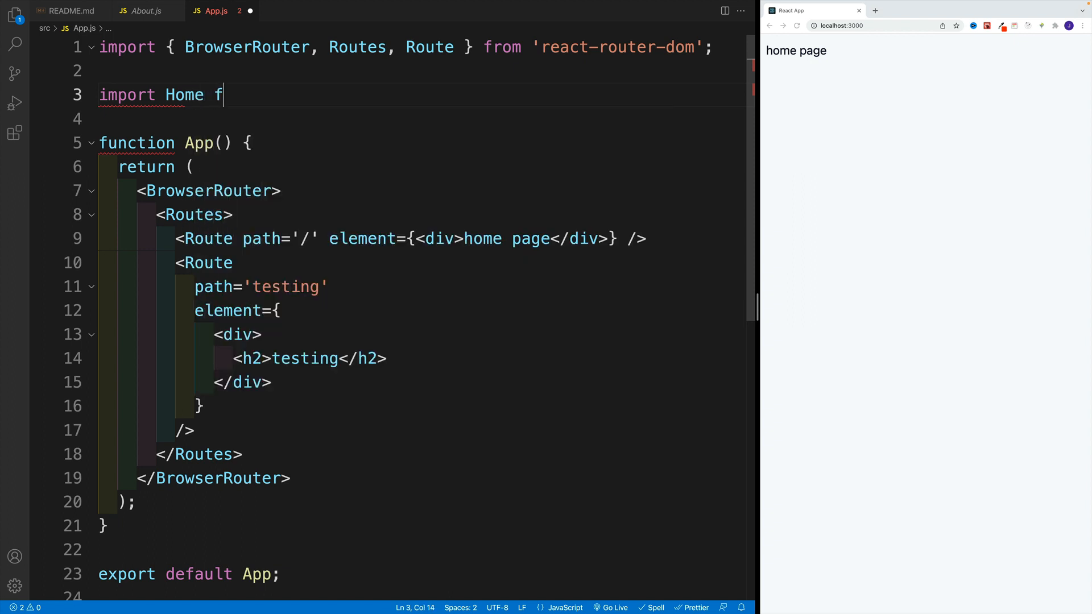
type("rom '..'")
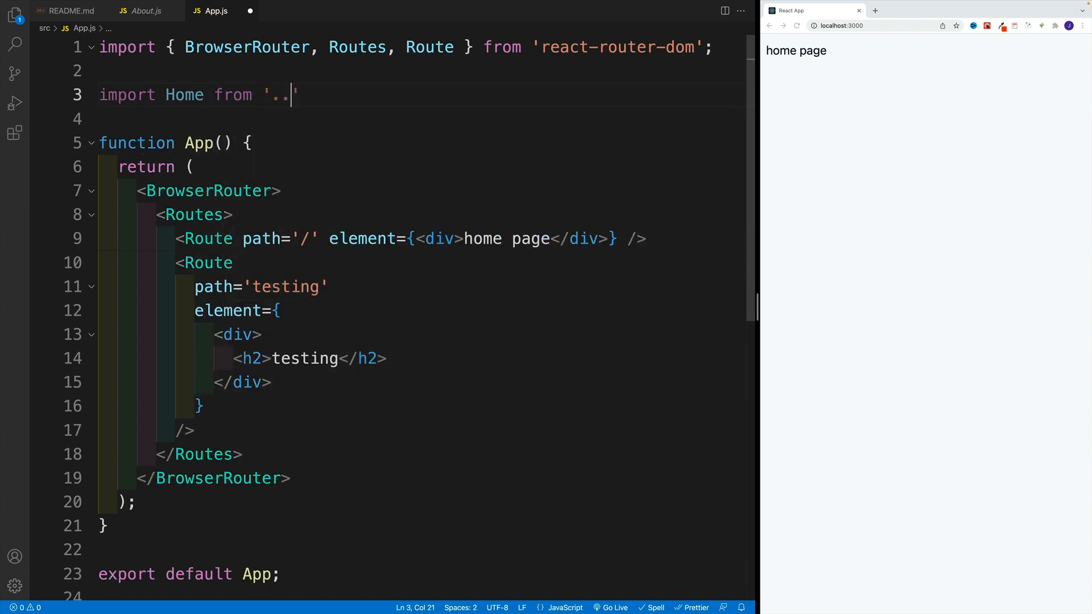
type("/pages/Home")
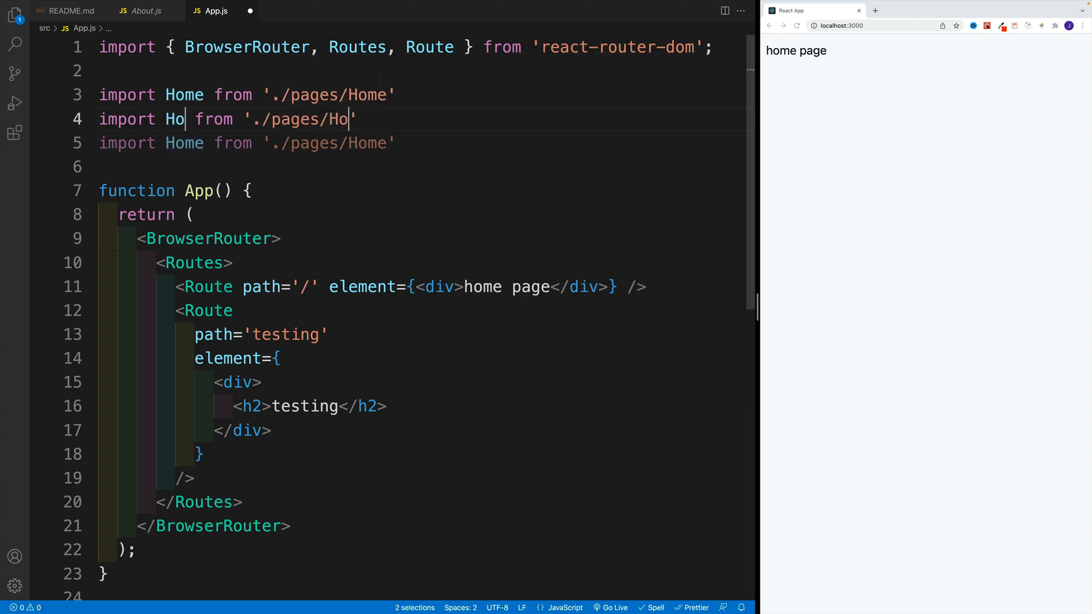
type("About")
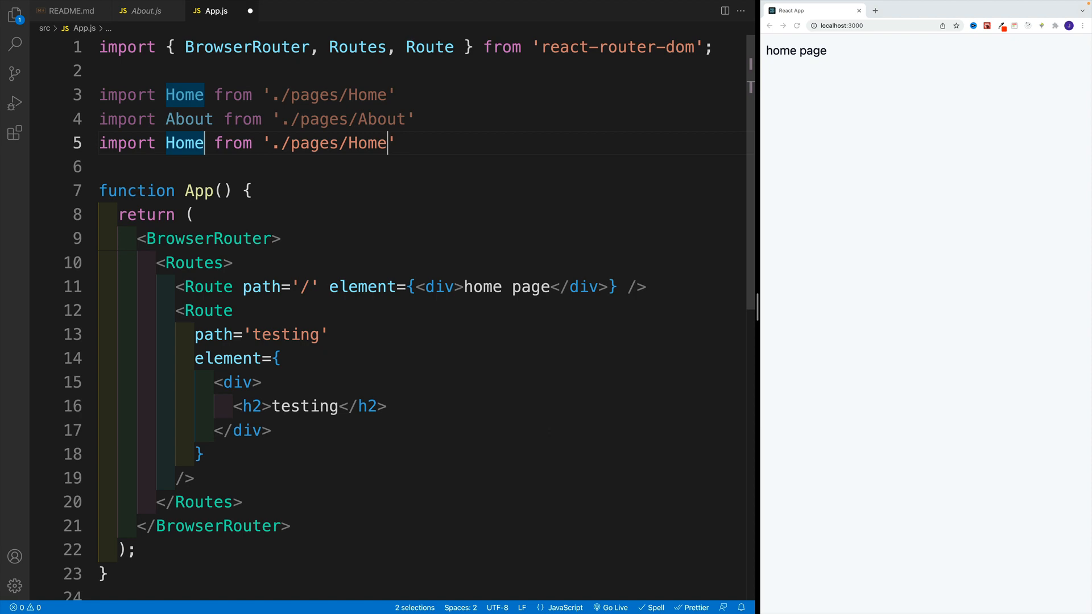
key("Backspace")
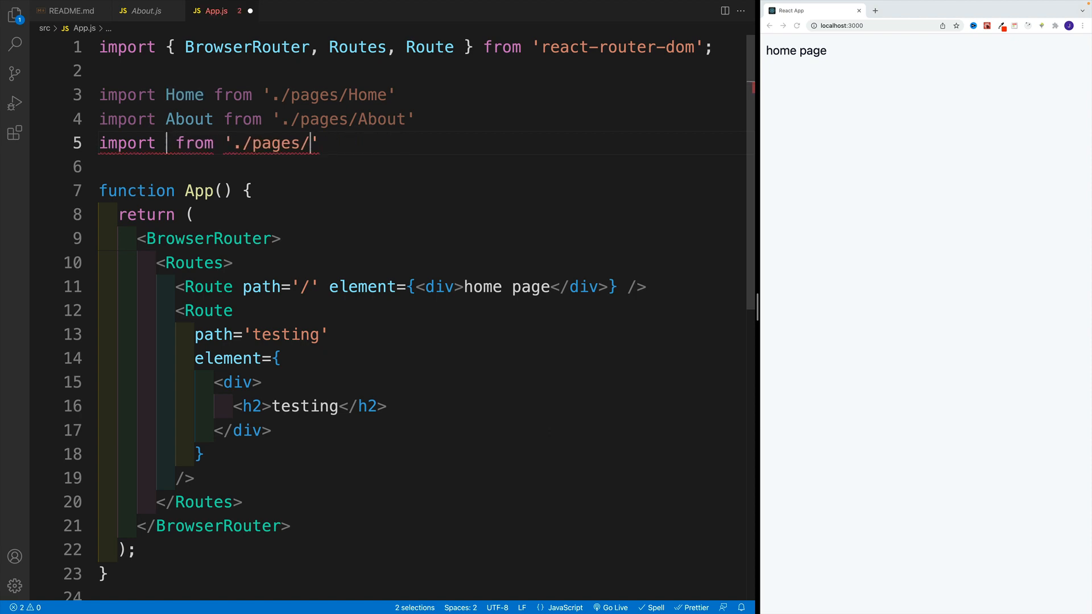
type("Products")
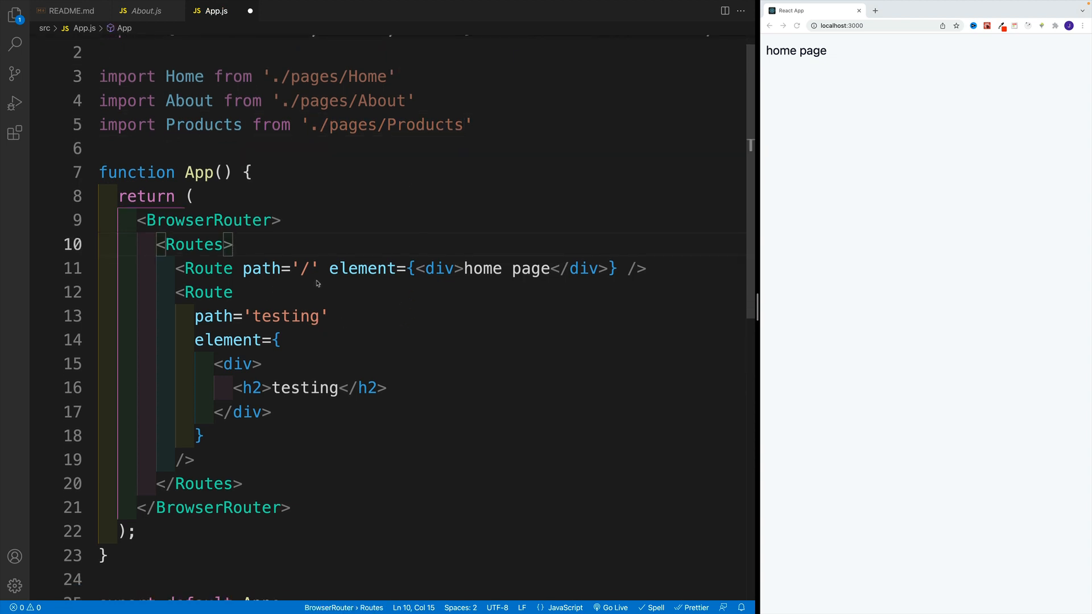
mouse_move(733, 62)
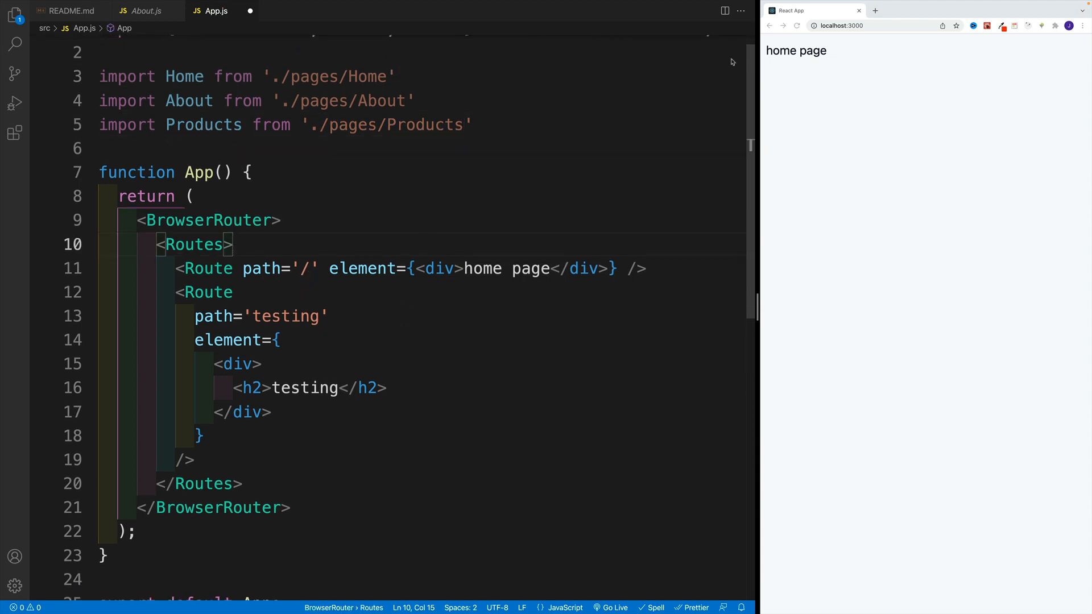
Replace the testing route with a Route element and save to format it.
left_click(279, 340)
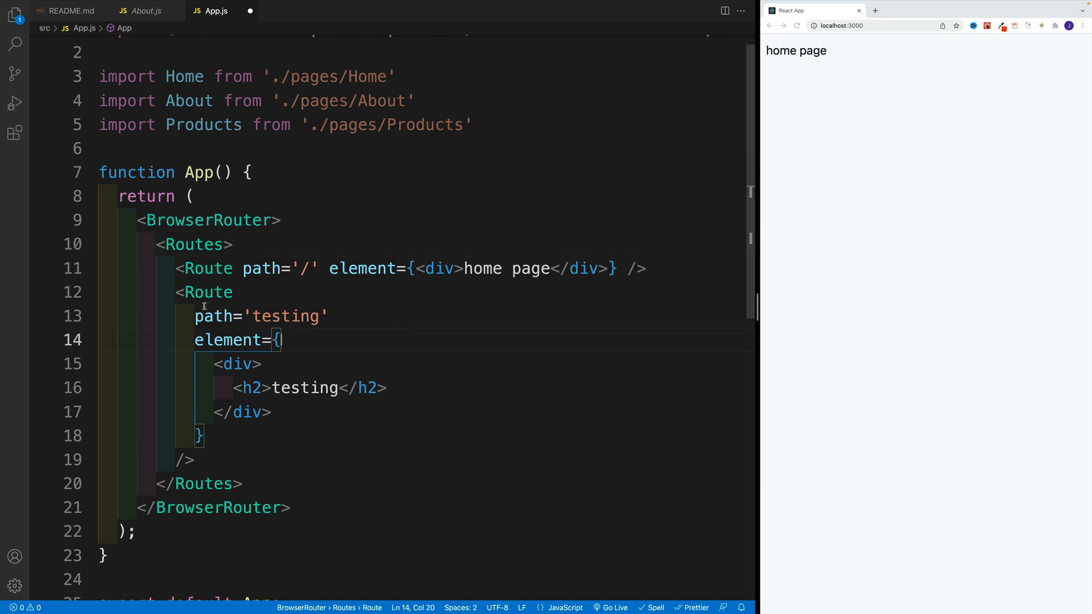
left_click(259, 316)
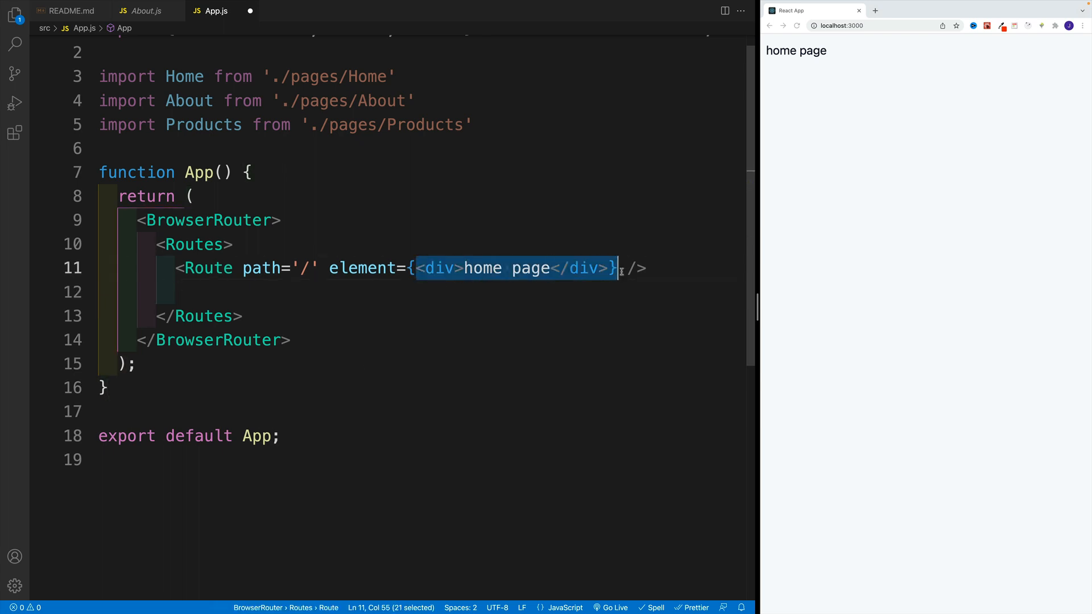
type("<")
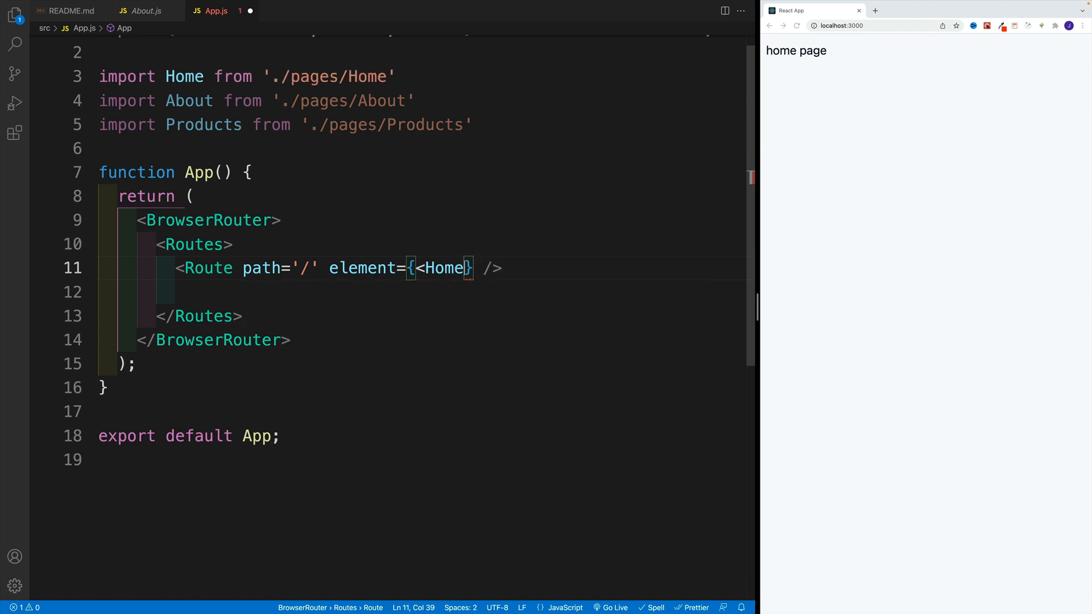
type("/>")
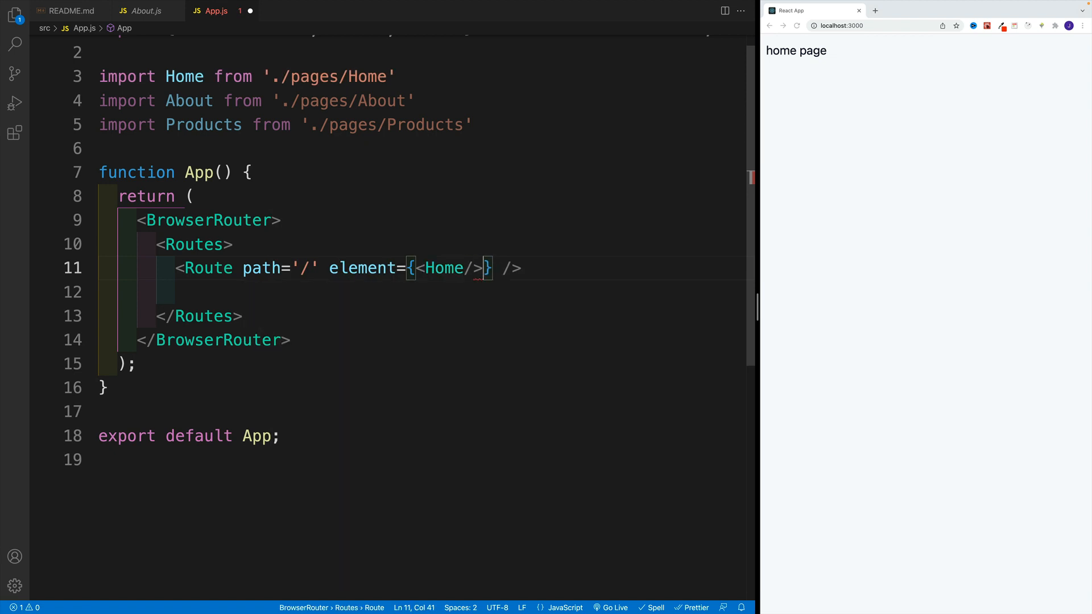
key("ctrl+s")
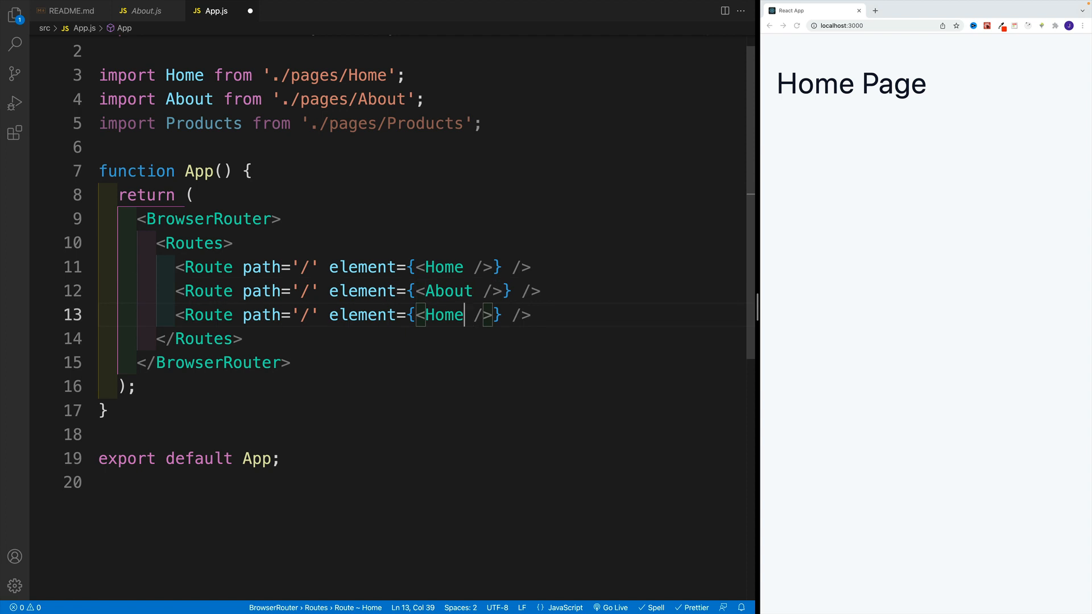
Route 'about' and 'products' to About and Products, and save App.js.
type("Products")
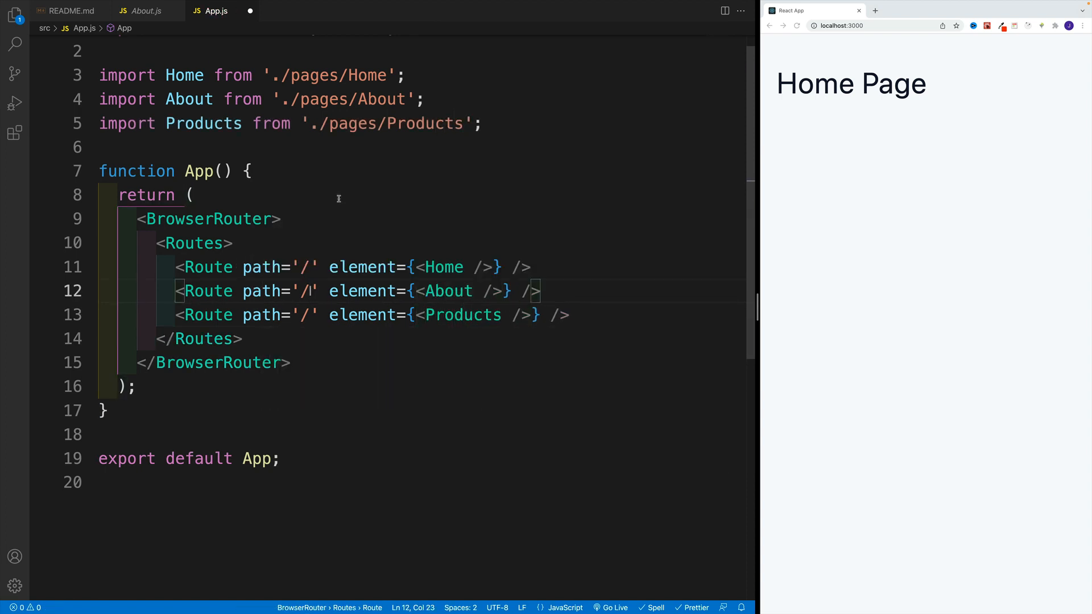
type("about")
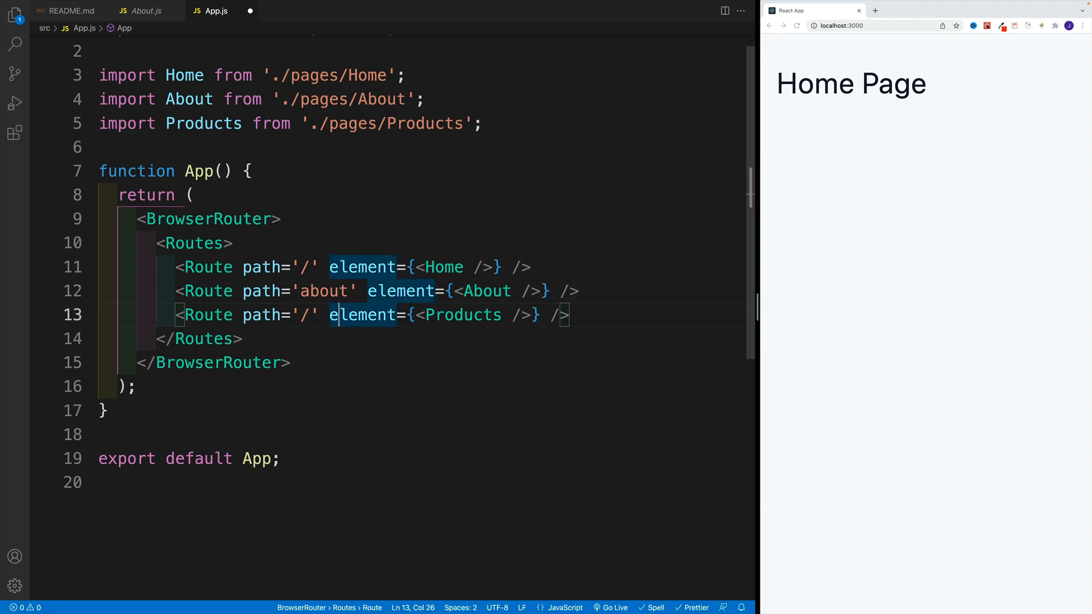
type("products")
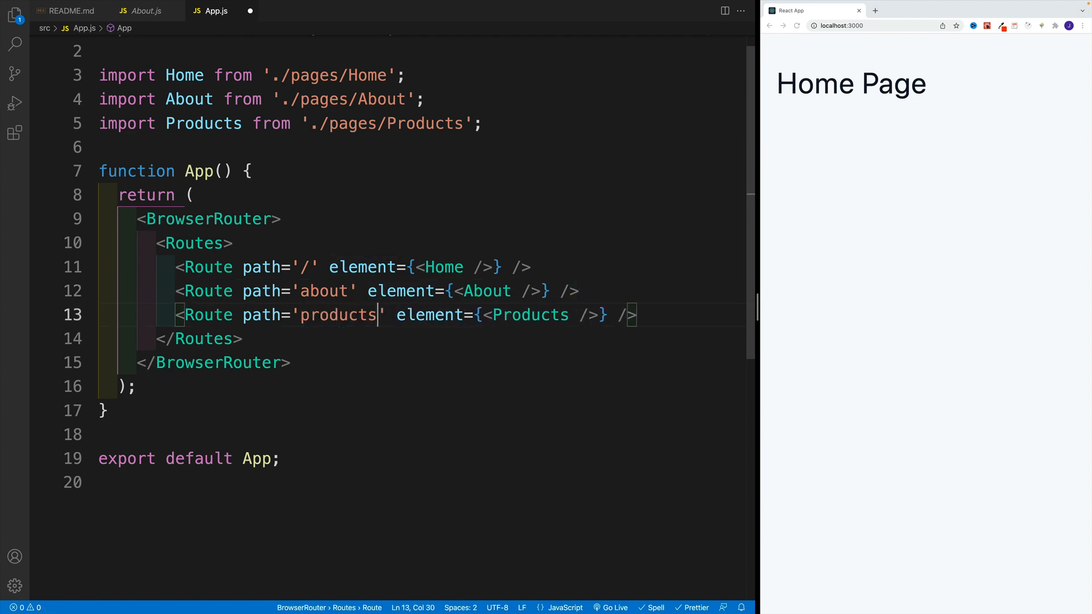
key("ctrl+s")
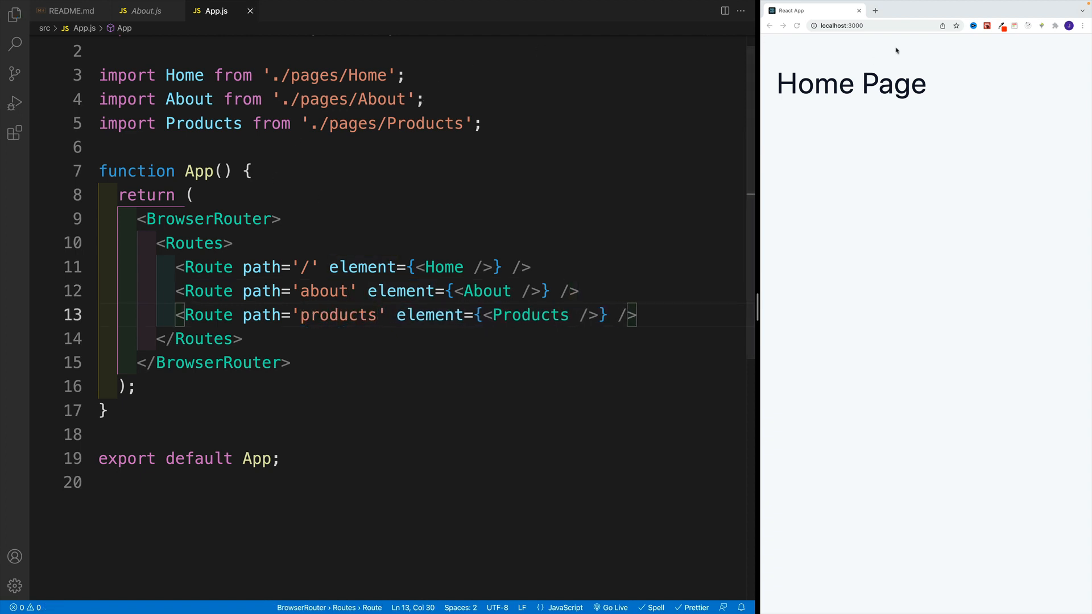
Visit localhost:3000/about, then localhost:3000/products in Chrome.
left_click(840, 26)
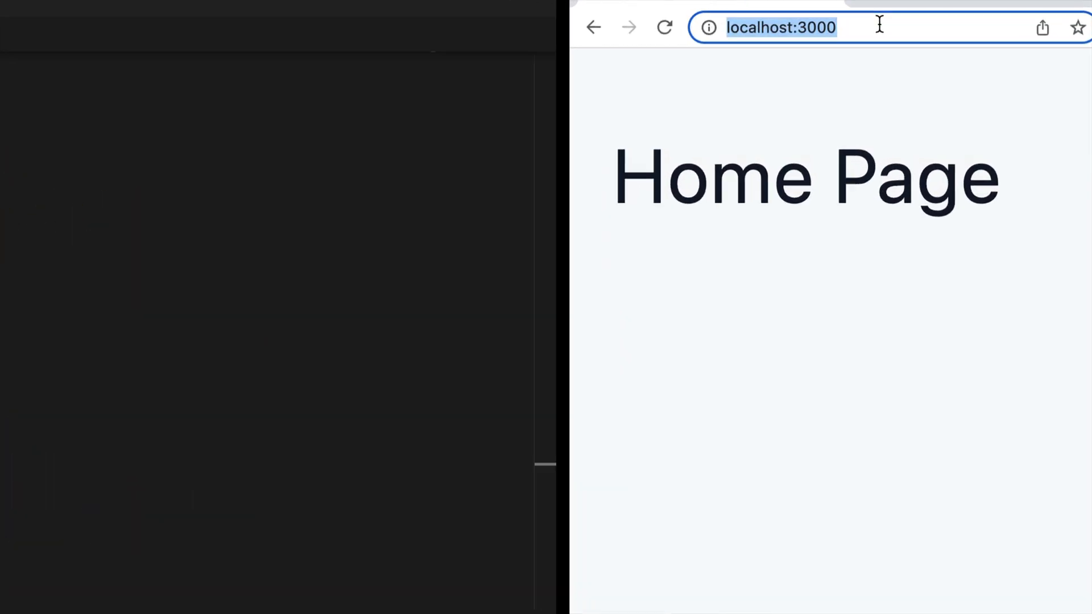
type("/")
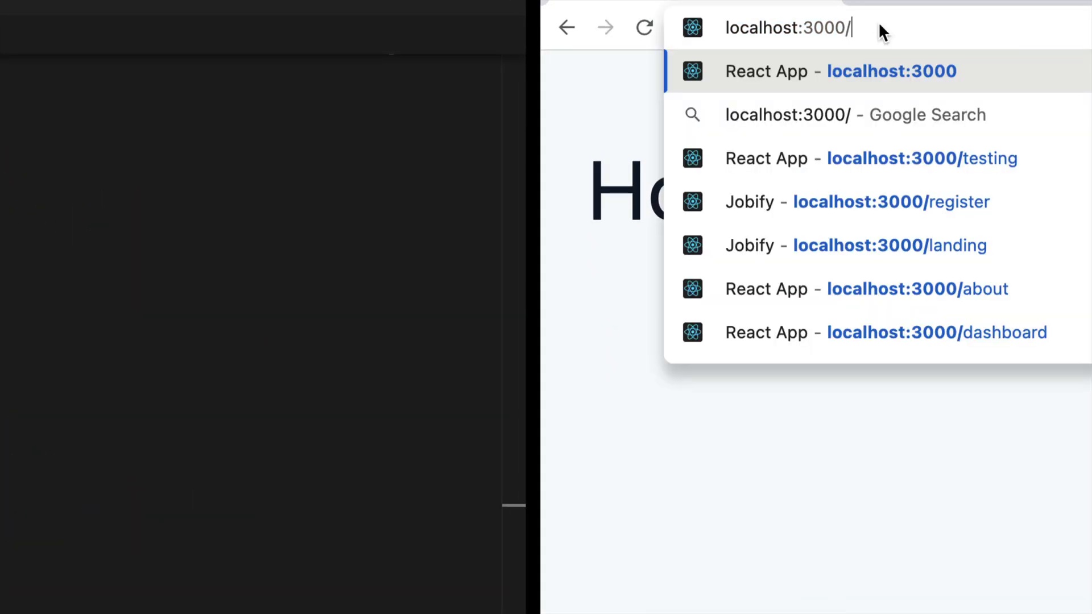
type("about")
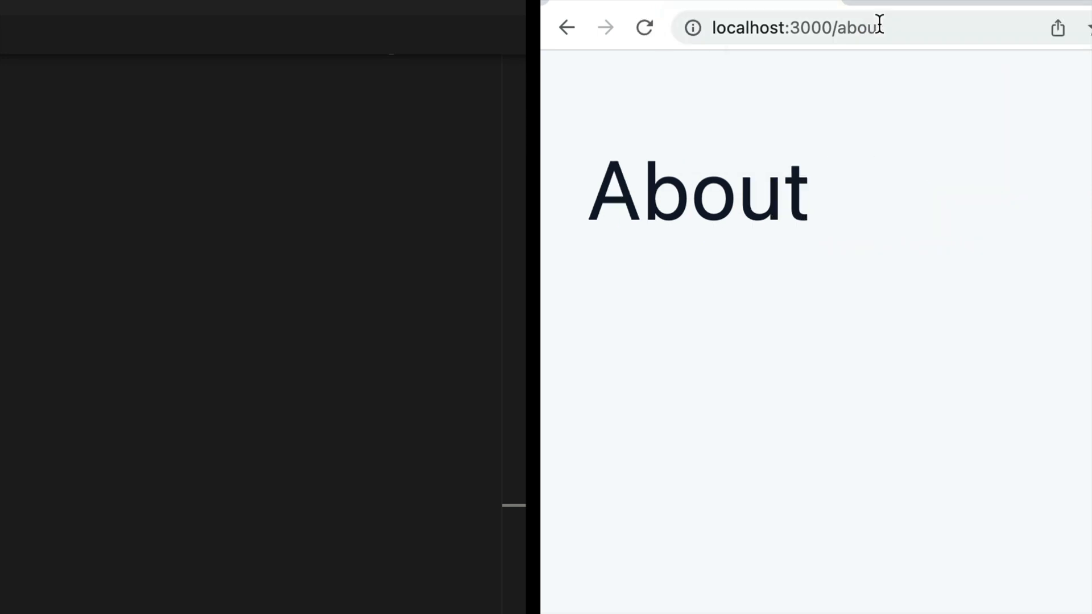
left_click(794, 28)
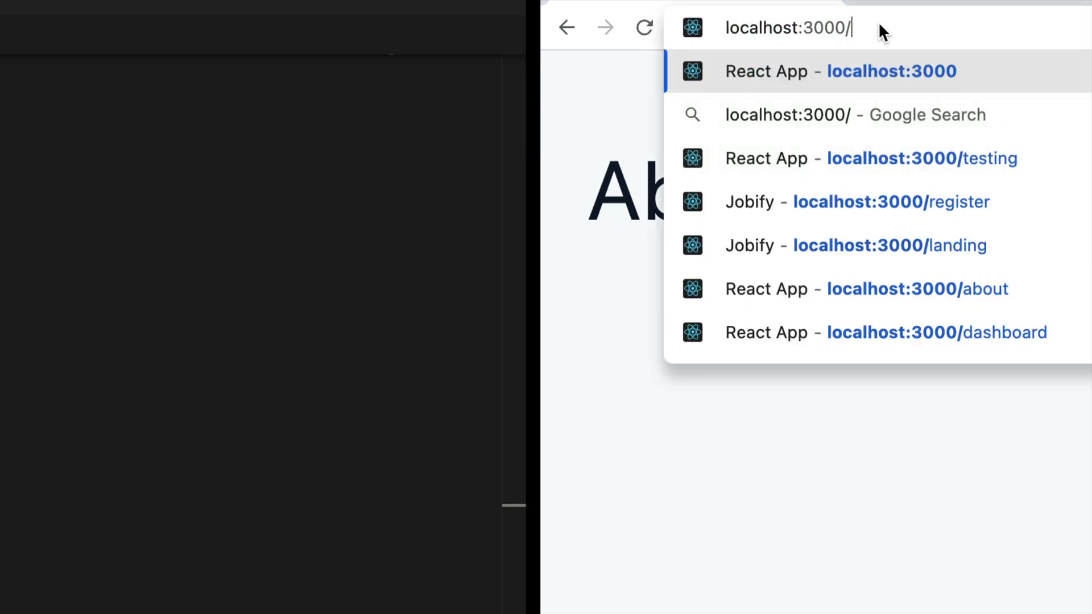
type("products")
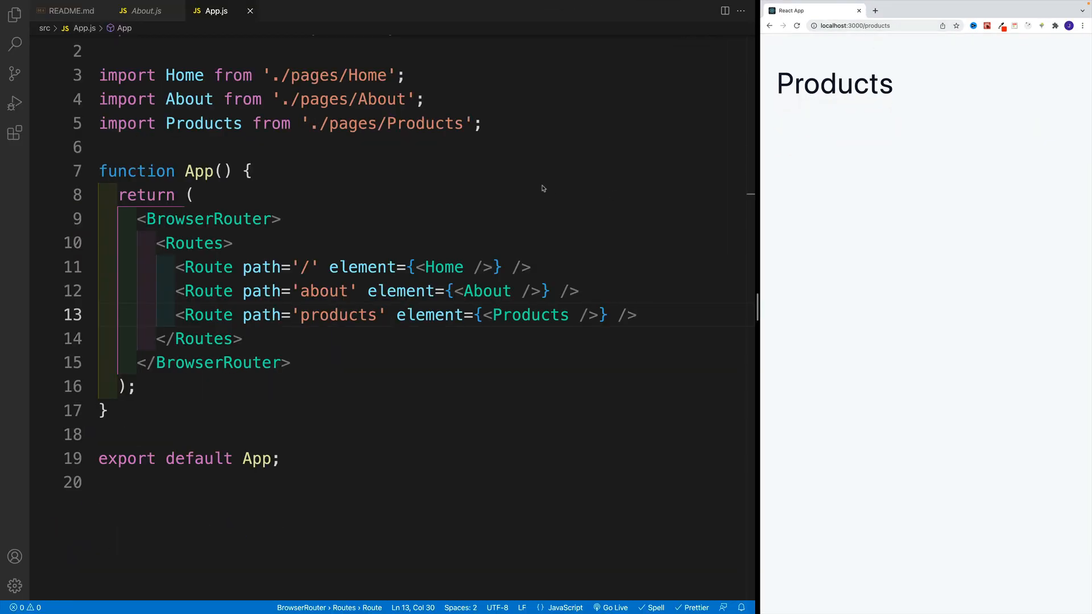
left_click(195, 195)
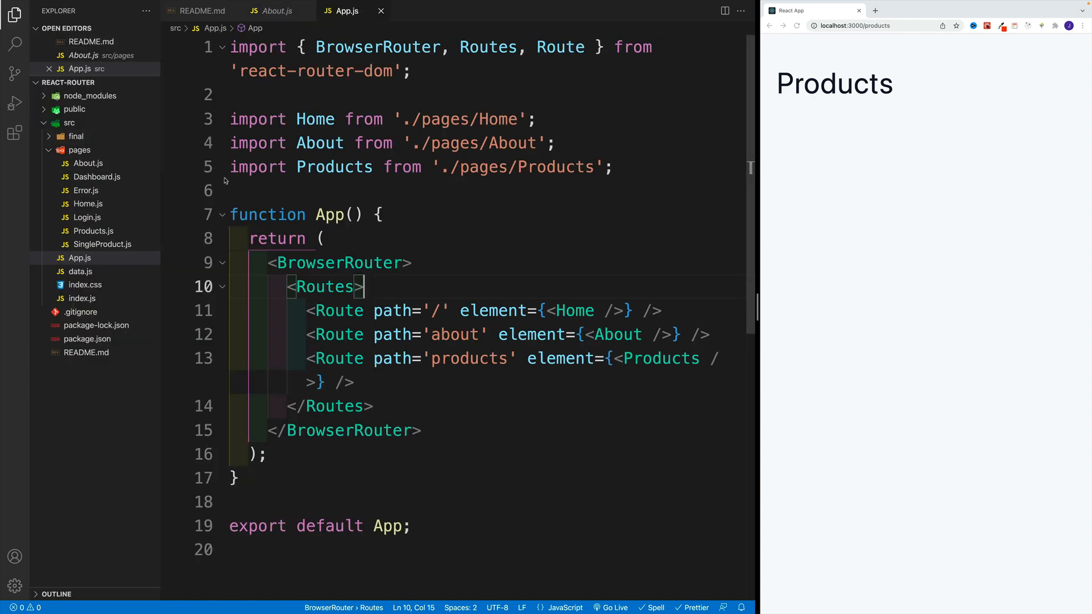
left_click(97, 176)
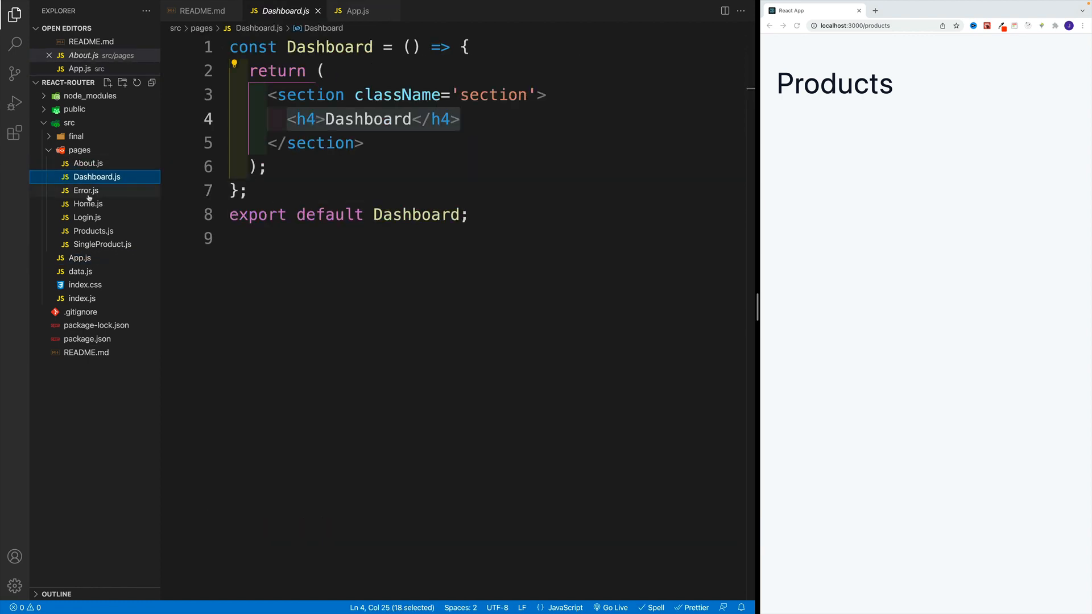
left_click(87, 204)
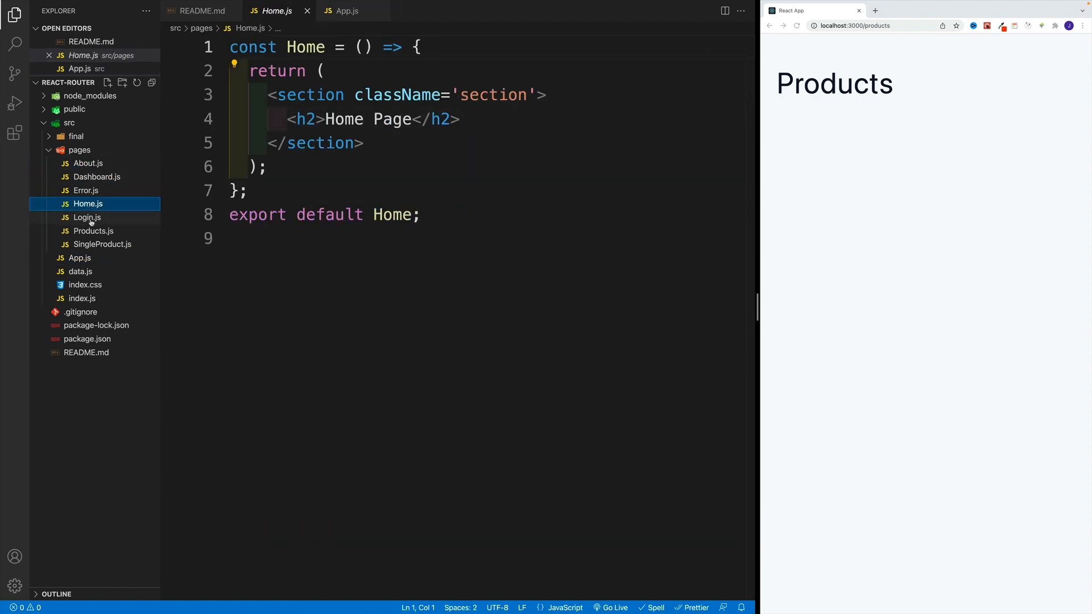
left_click(87, 216)
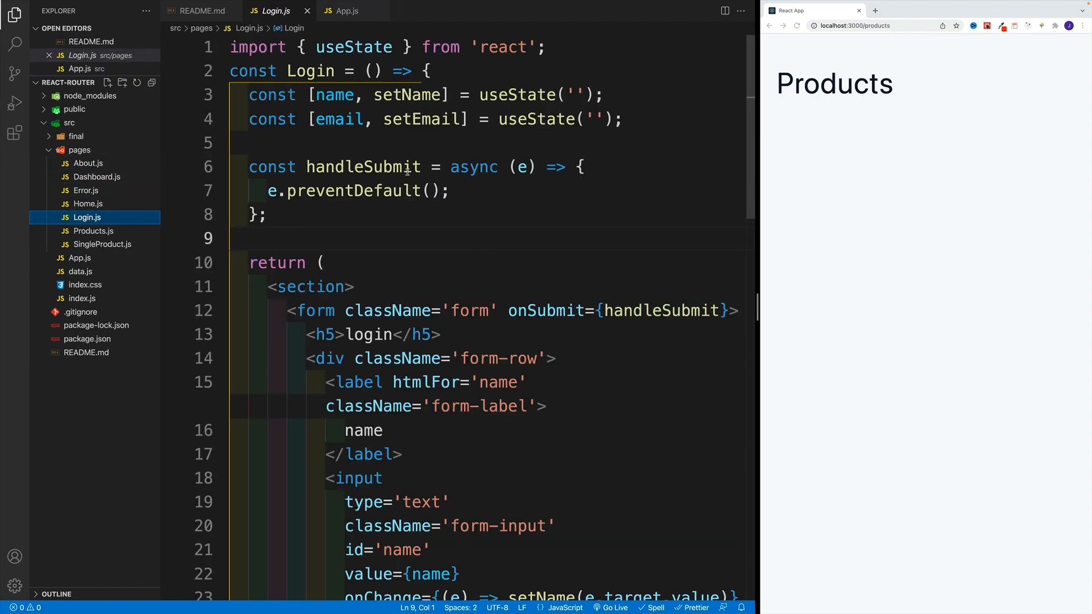
mouse_move(311, 70)
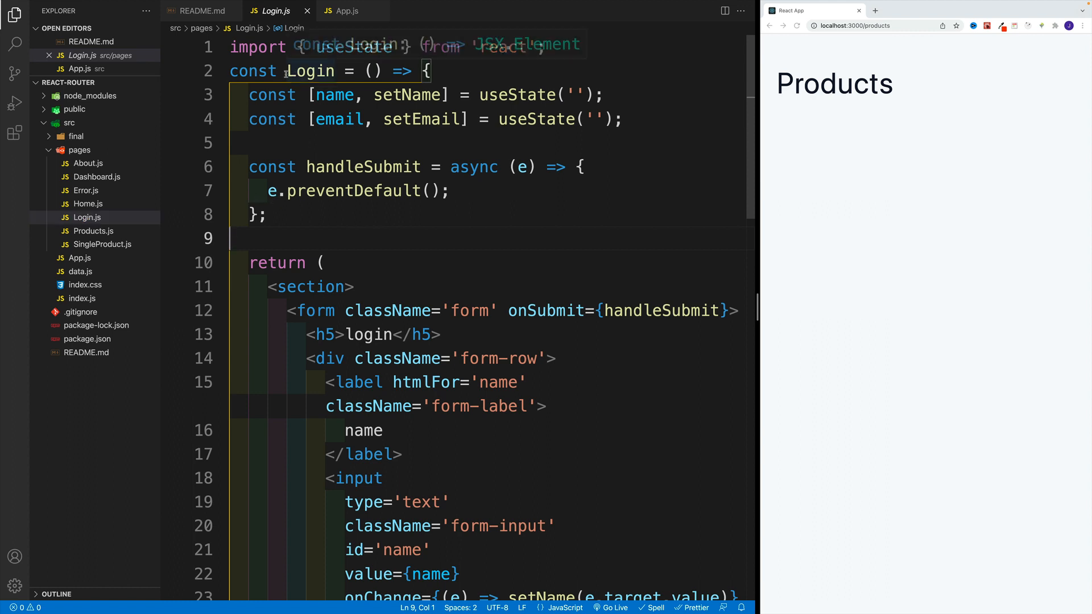
left_click(322, 263)
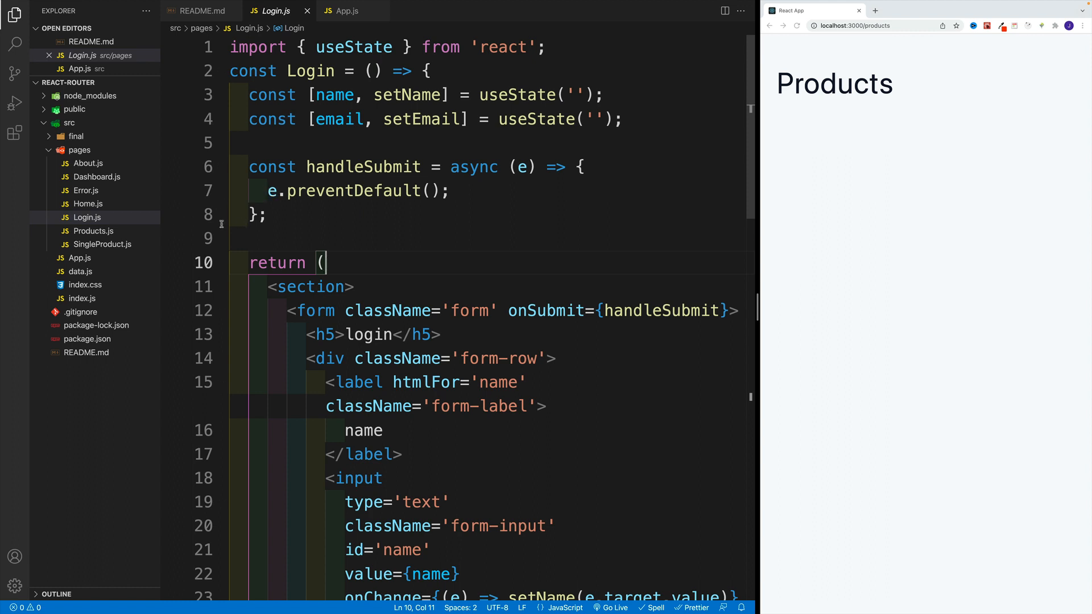
left_click(100, 244)
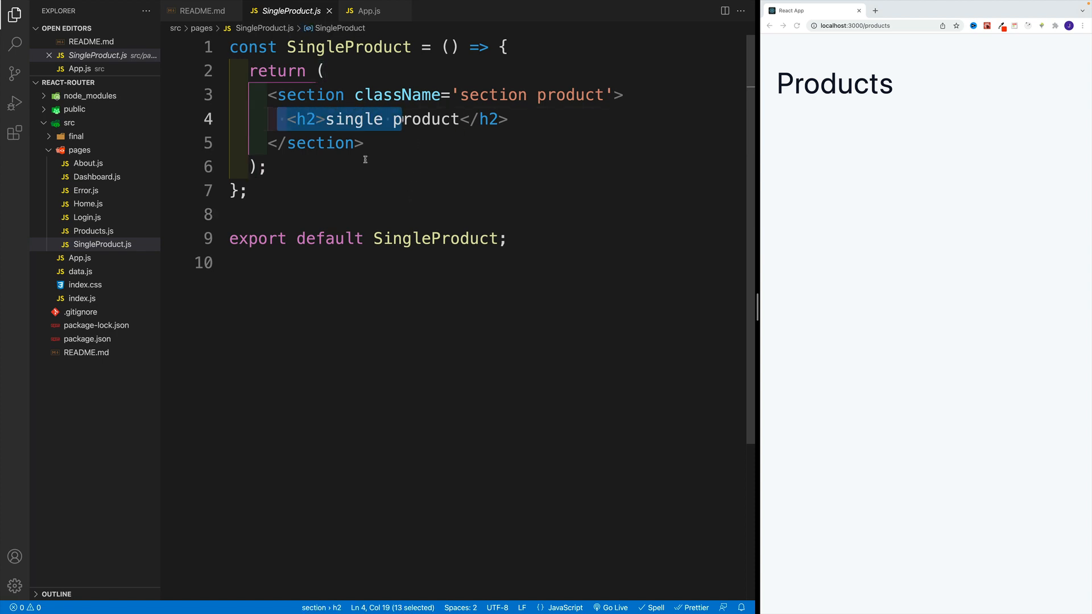
mouse_move(372, 143)
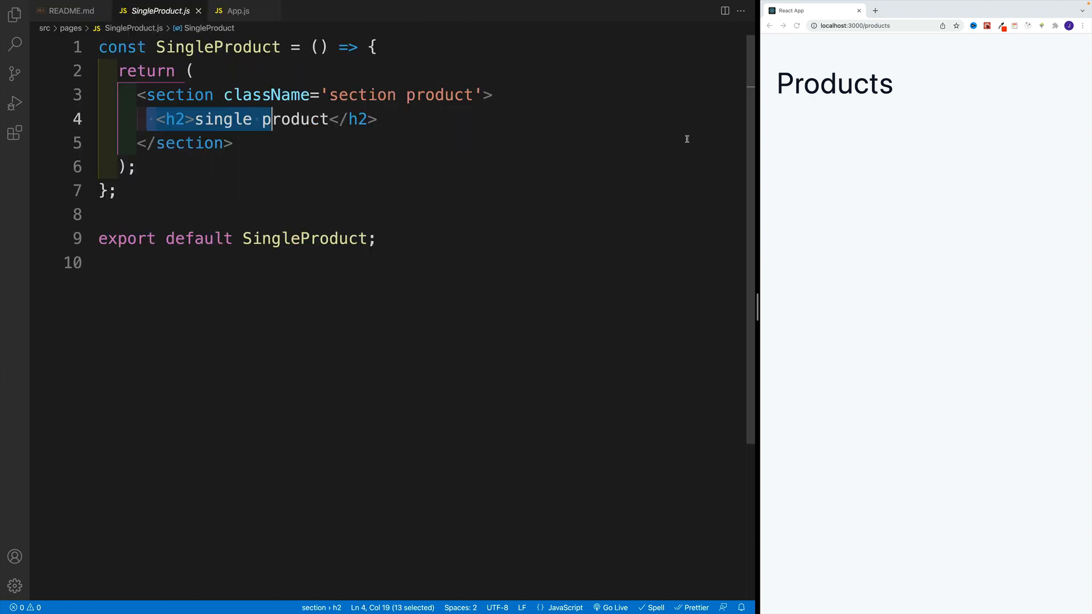
mouse_move(984, 127)
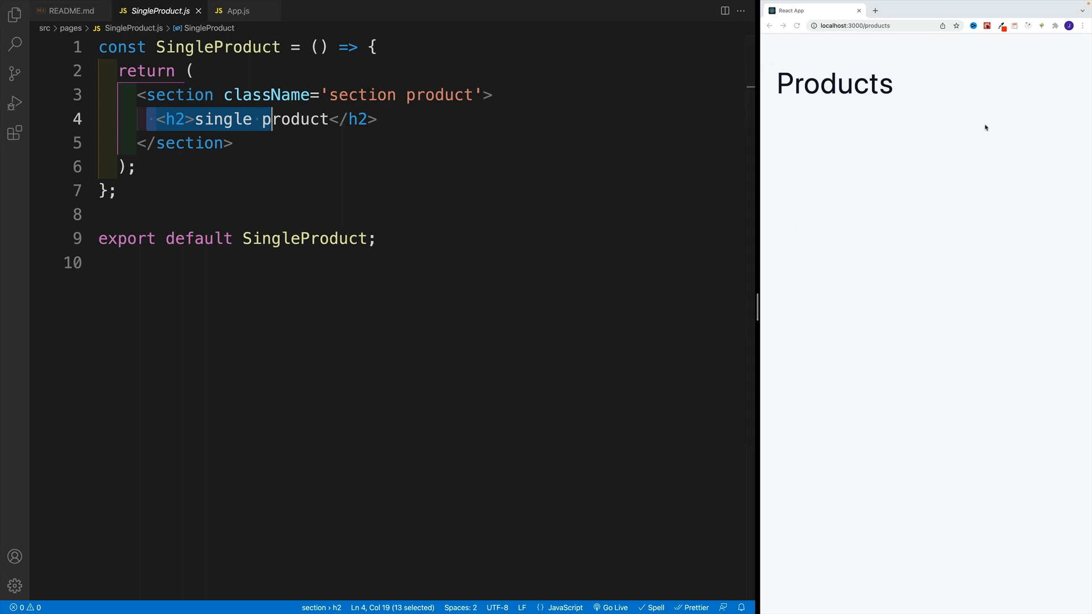
left_click(239, 10)
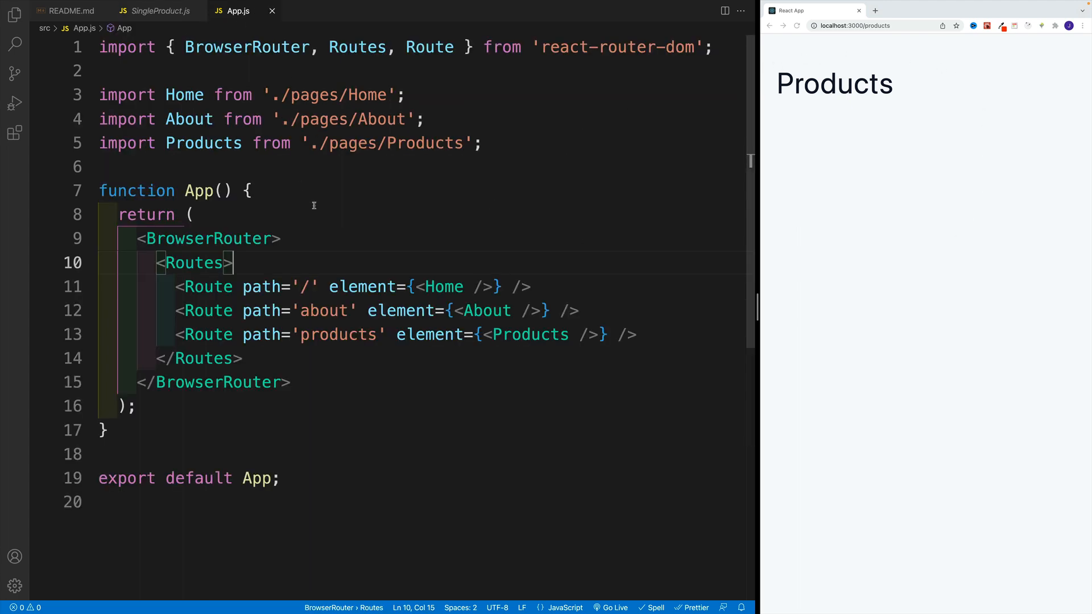
left_click(195, 214)
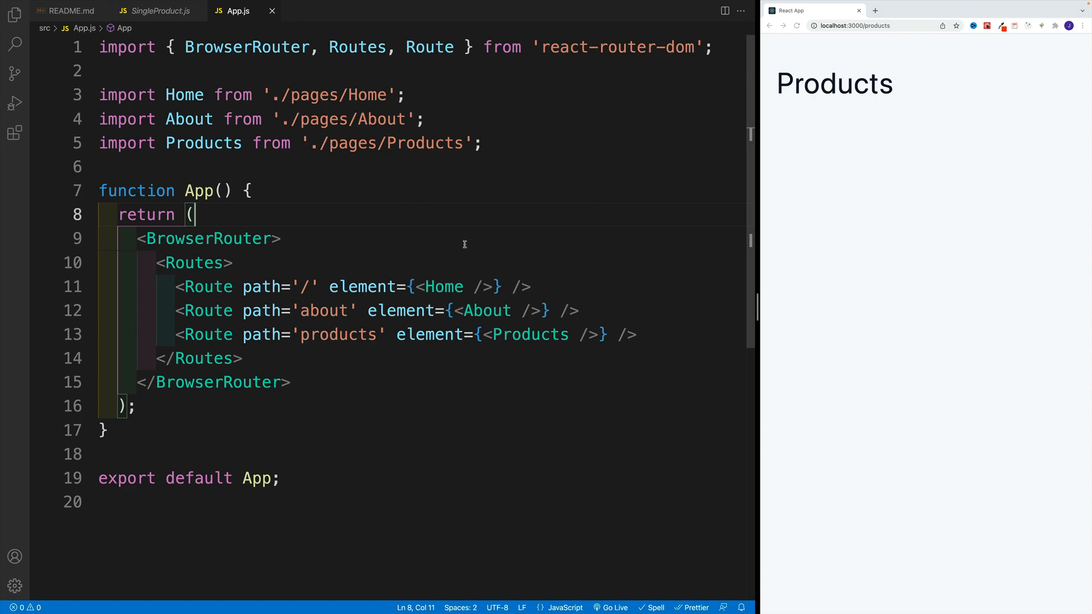